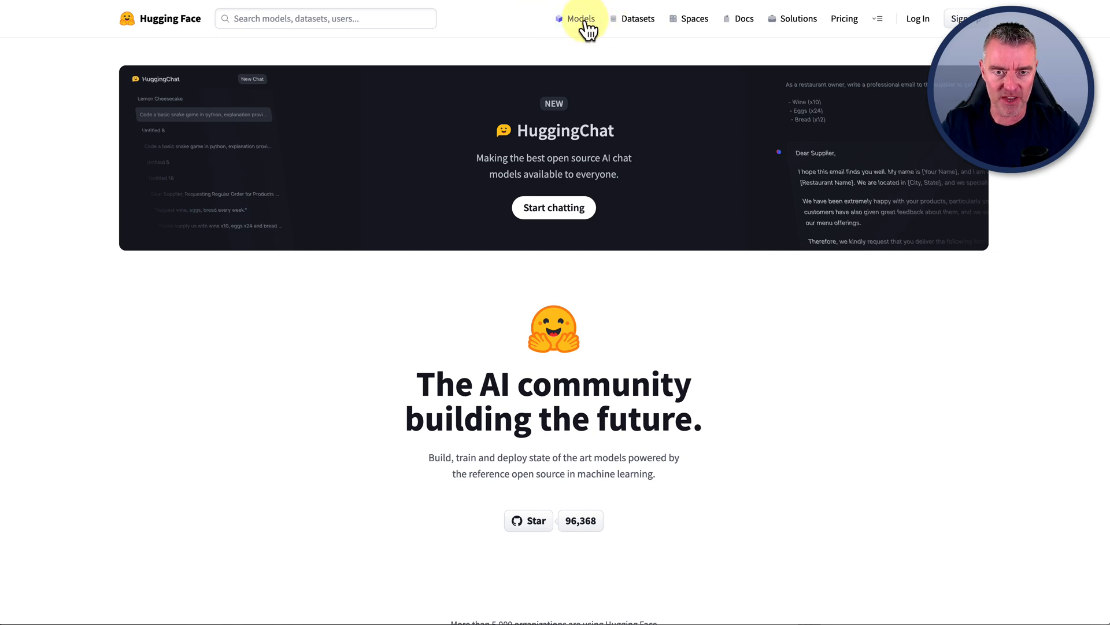
- Browse the Hugging Face models and open HuggingChat with the oasst-sft-6-llama-30b model
{"action": "left_click", "coordinate": [580, 18]}
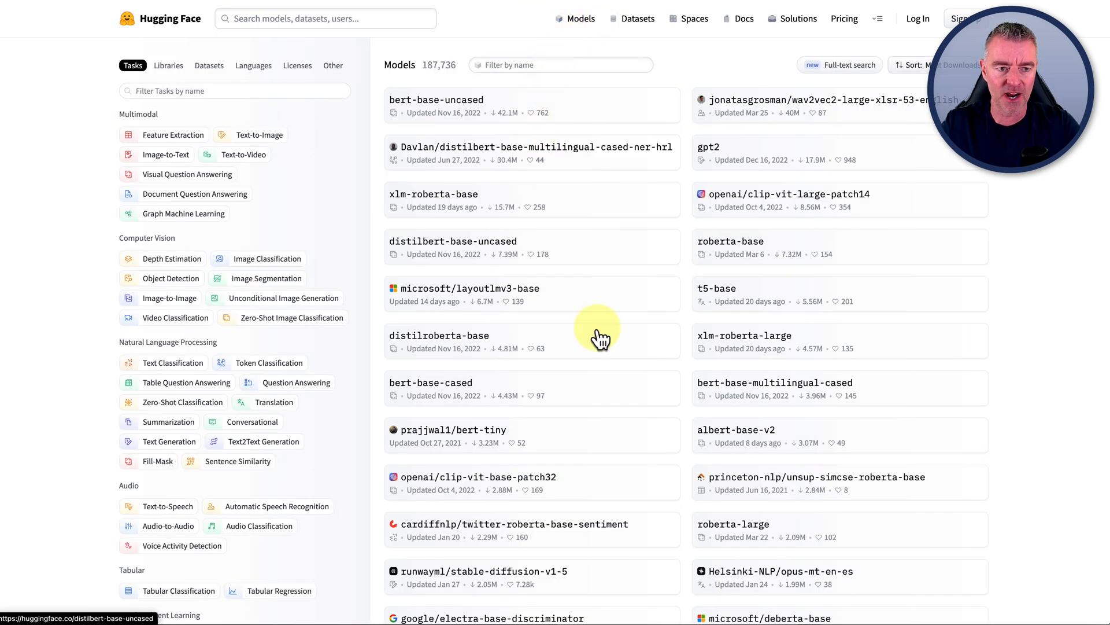
{"action": "scroll", "scroll_direction": "down", "scroll_amount": 3}
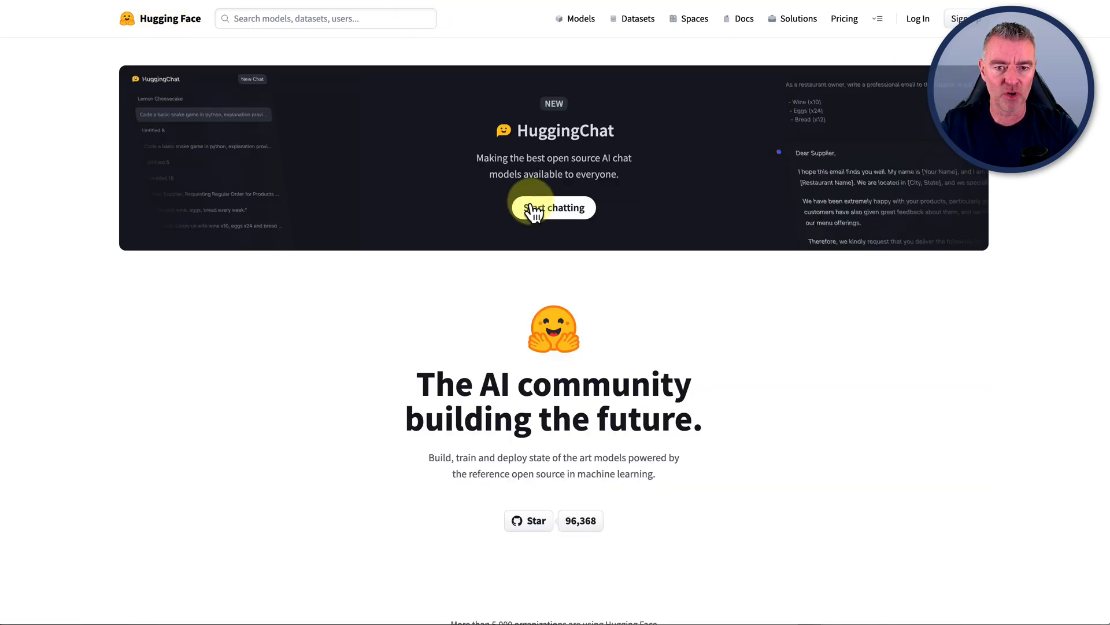
{"action": "left_click", "coordinate": [554, 208]}
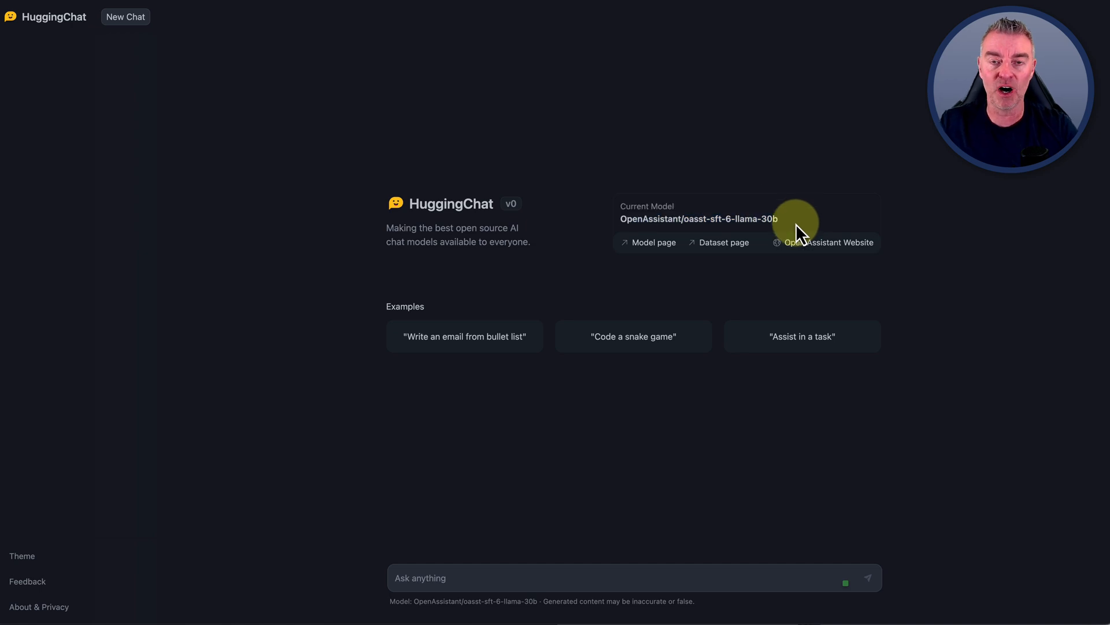
{"action": "mouse_move", "coordinate": [731, 224]}
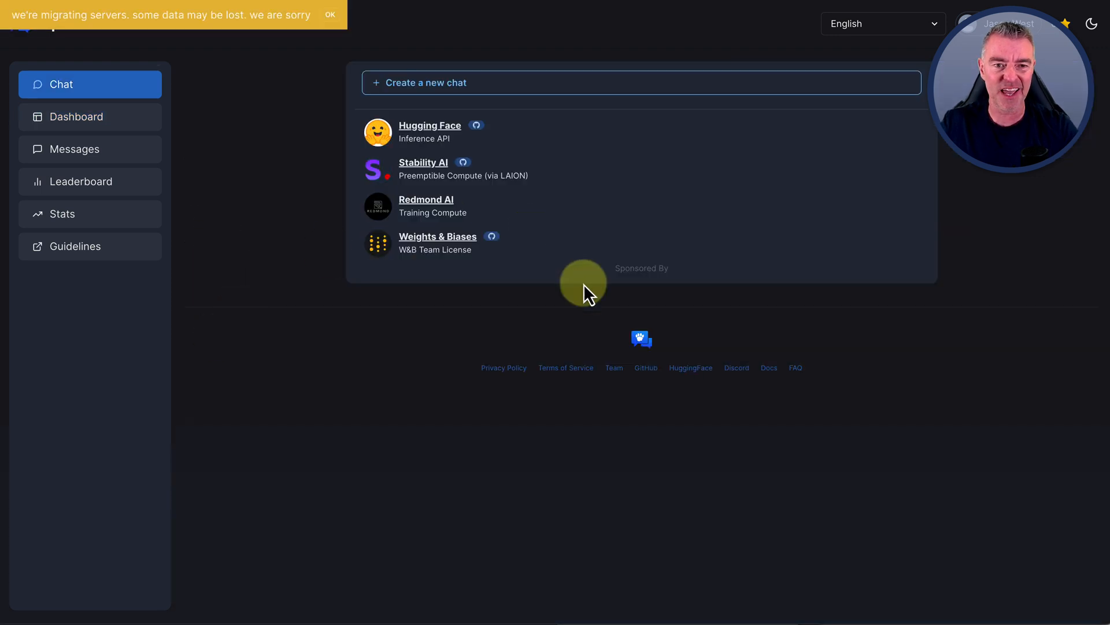
- Create a new chat in Open Assistant and open the Untitled entry
{"action": "left_click", "coordinate": [427, 82]}
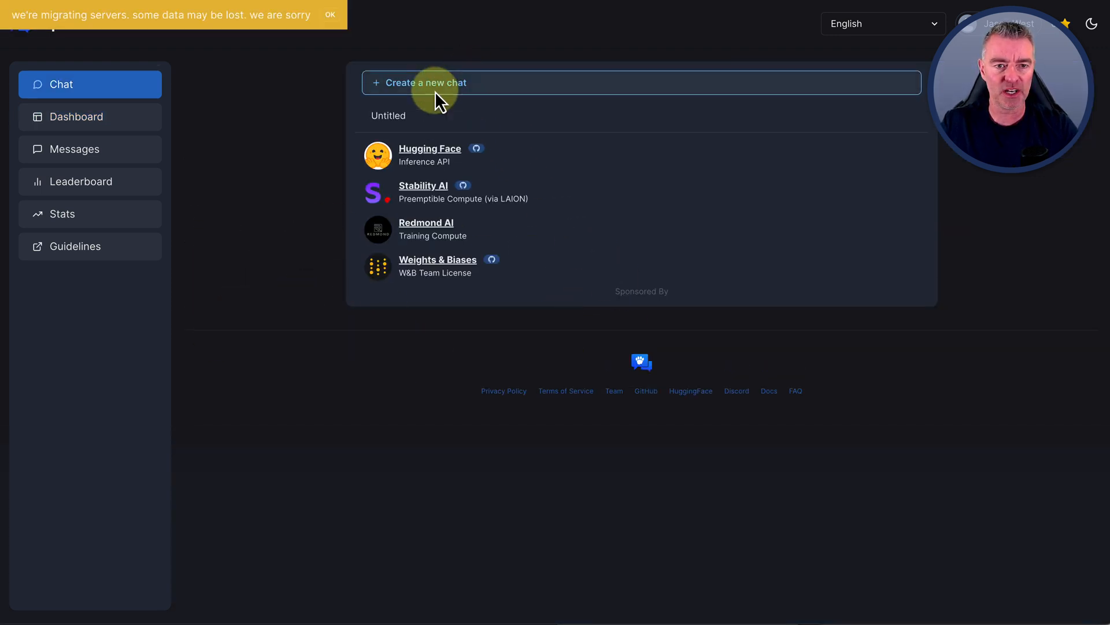
{"action": "left_click", "coordinate": [422, 82]}
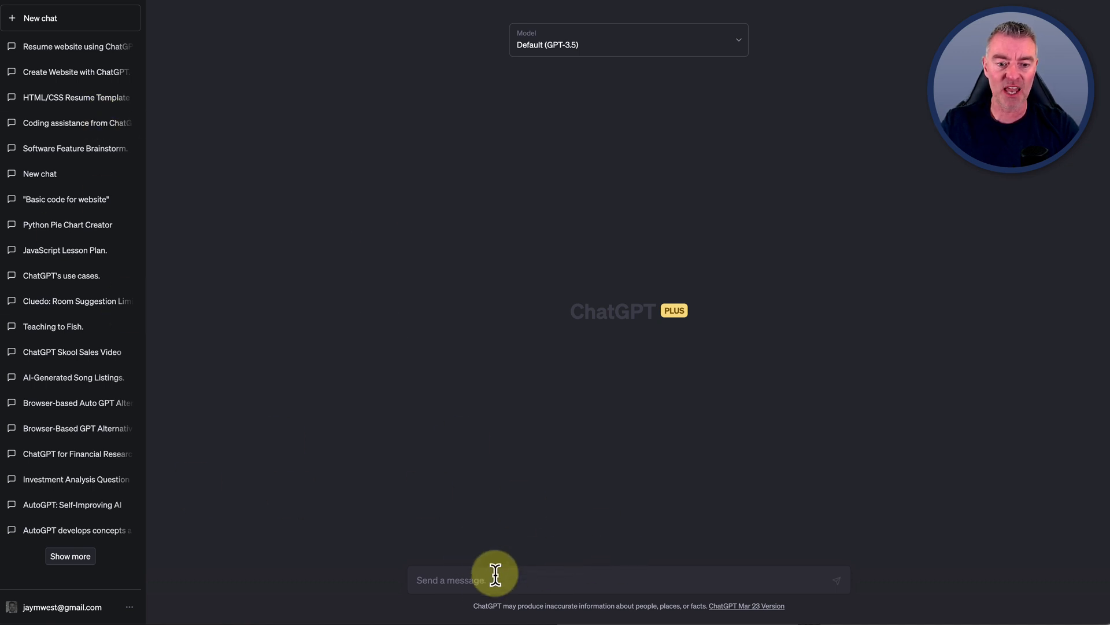
{"action": "mouse_move", "coordinate": [583, 602]}
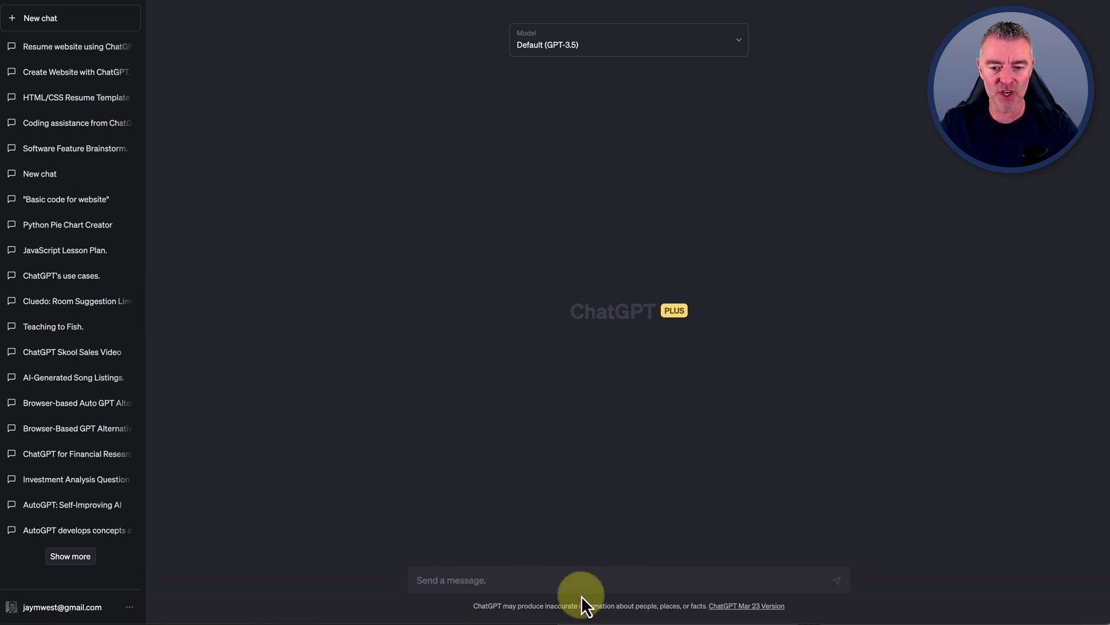
{"action": "mouse_move", "coordinate": [747, 599]}
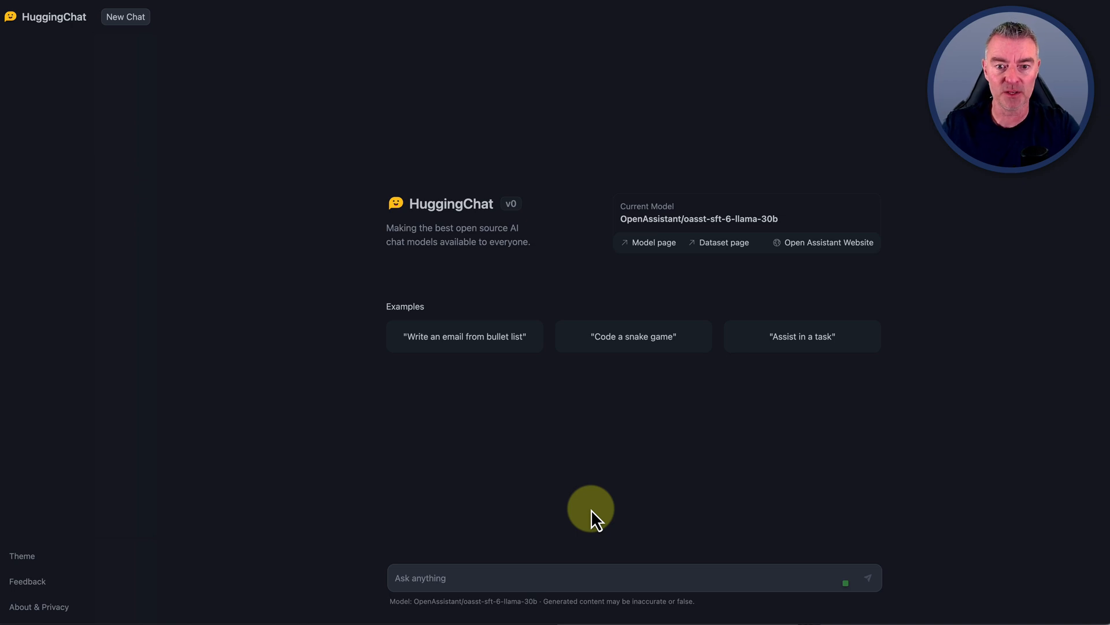
{"action": "mouse_move", "coordinate": [464, 336]}
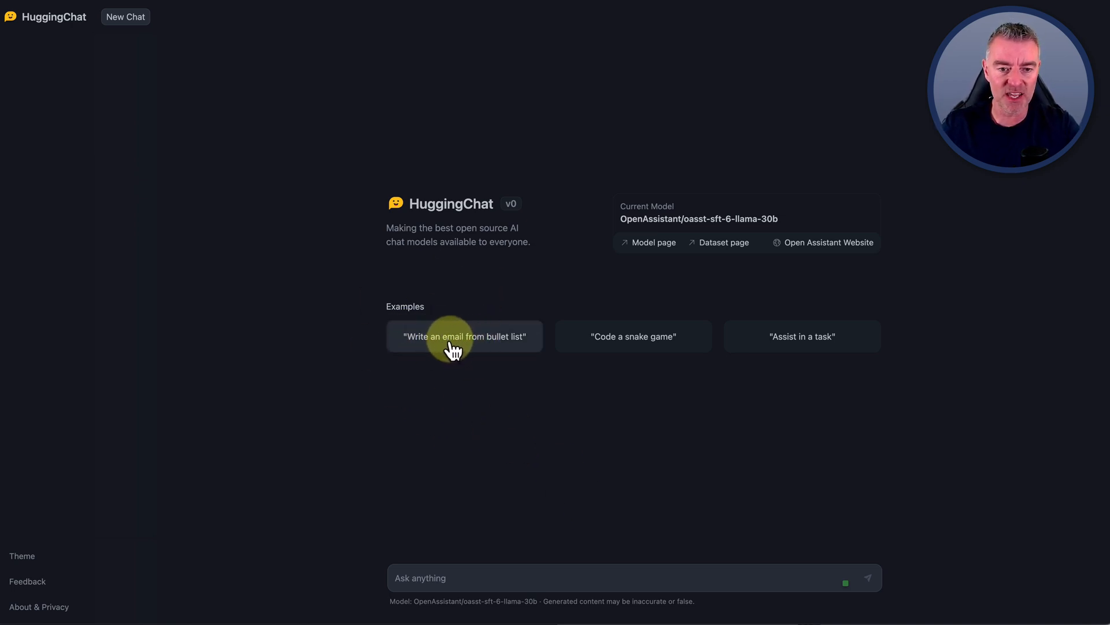
{"action": "mouse_move", "coordinate": [531, 345]}
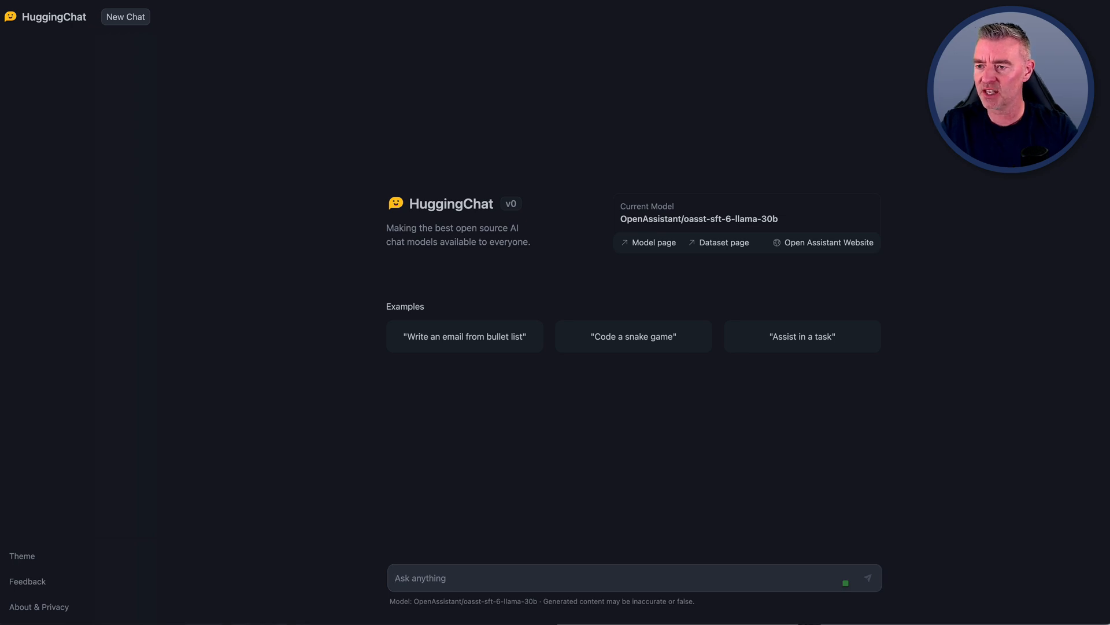
- Send 'can you create a simple website for me using html that tells a joke?' to HuggingChat
{"action": "left_click", "coordinate": [464, 578]}
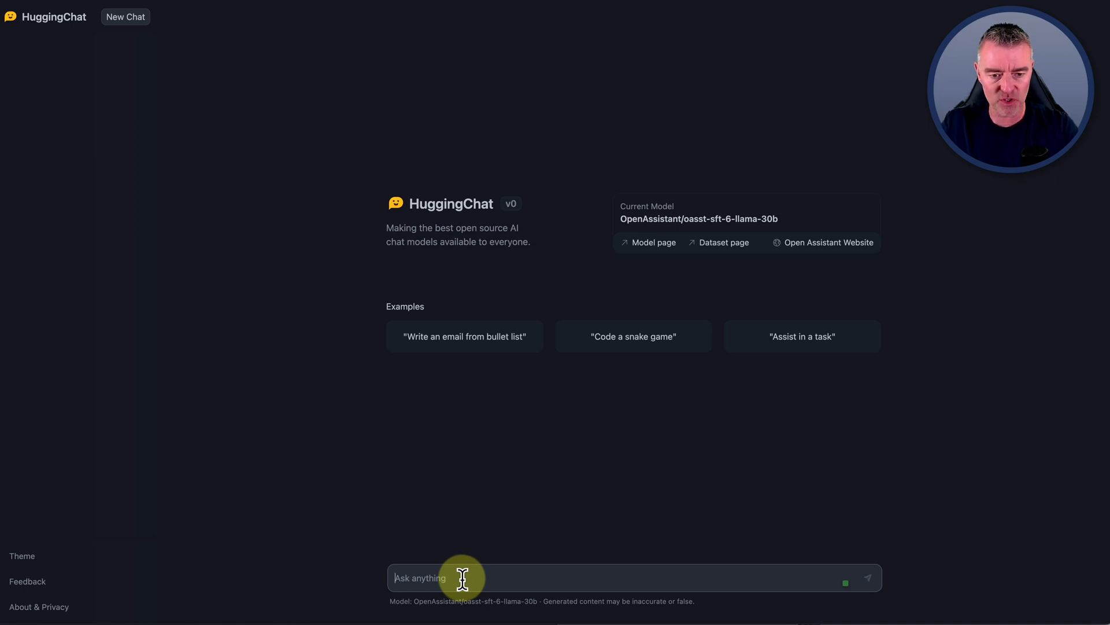
{"action": "type", "text": "can you create a simple website for me using html that tells a joke?"}
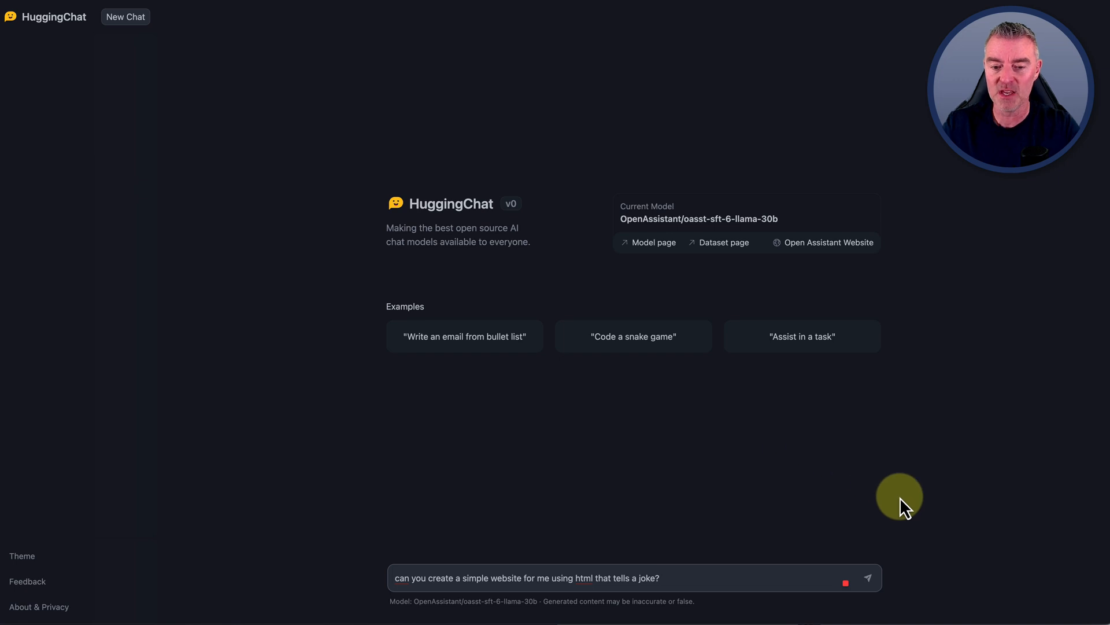
{"action": "left_click", "coordinate": [867, 578]}
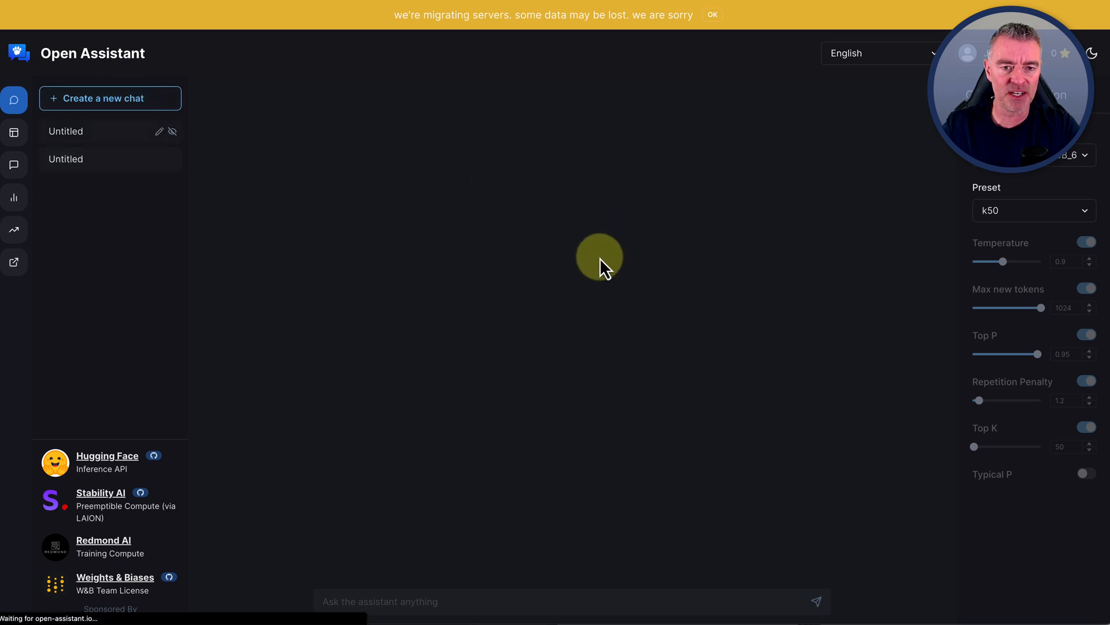
- Send the identical joke-website HTML prompt to Open Assistant
{"action": "type", "text": "can you create a simple website for me using html that tells a joke?"}
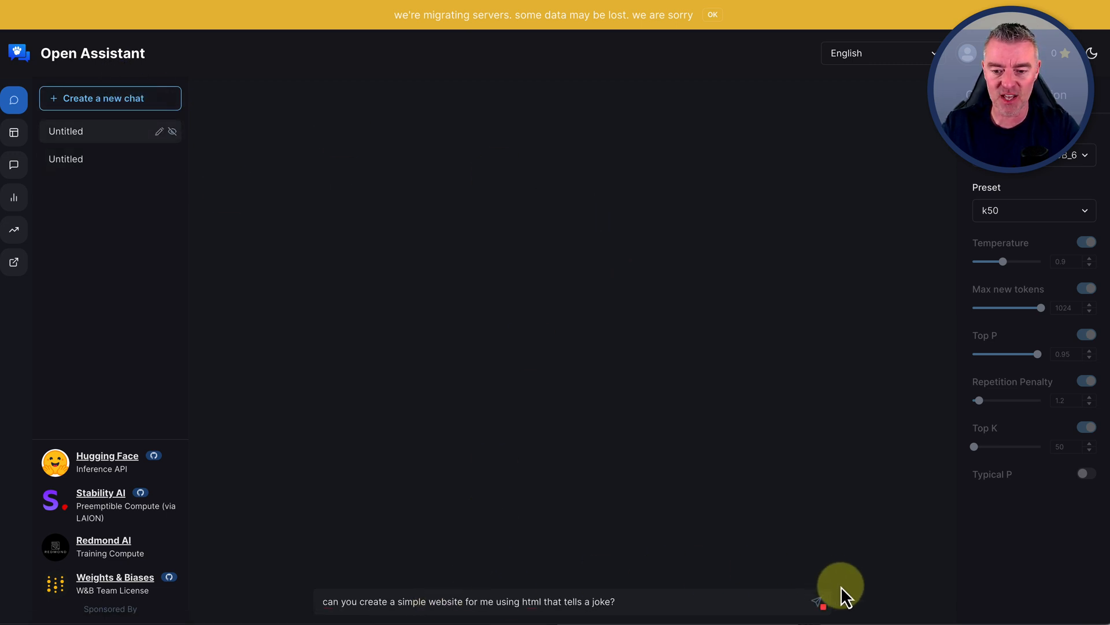
{"action": "left_click", "coordinate": [819, 601]}
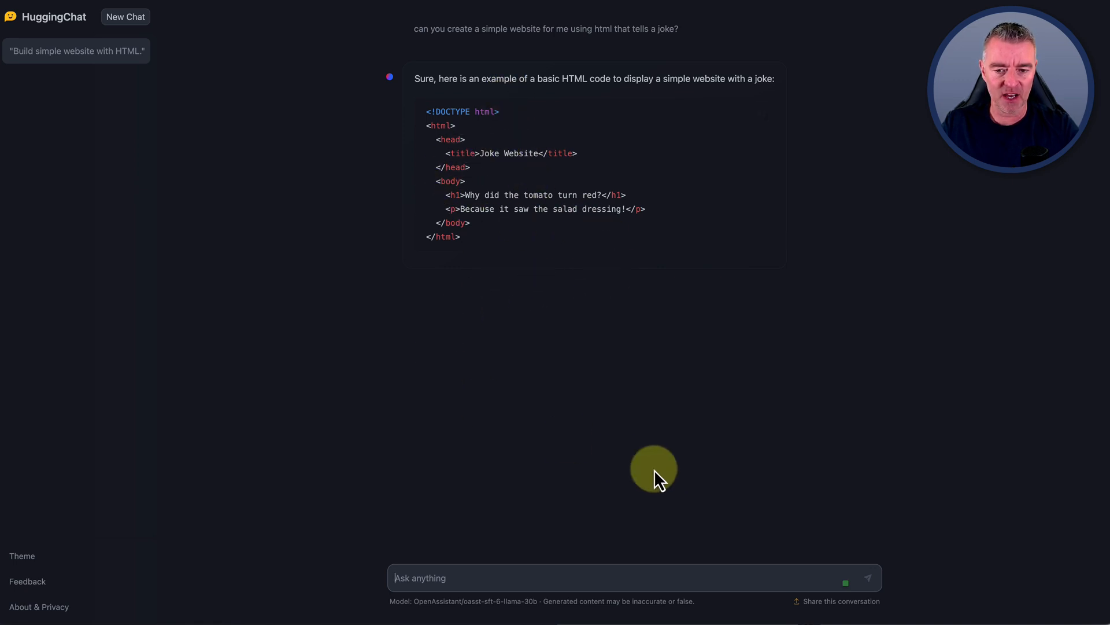
{"action": "mouse_move", "coordinate": [225, 138]}
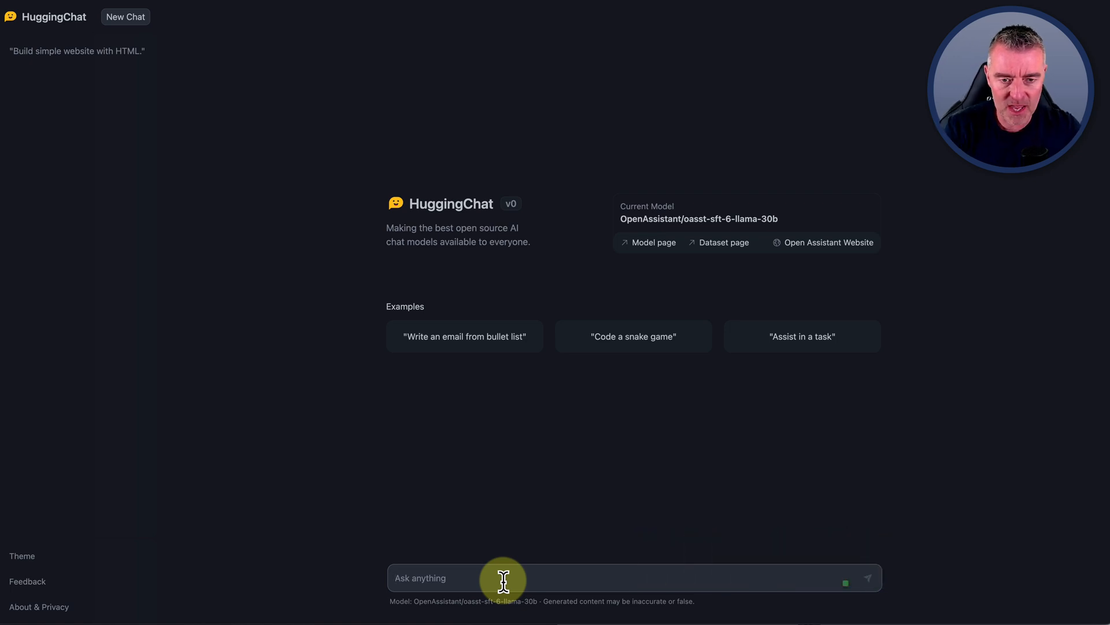
- Enter 'Write me a 500 word article about electric cars' in a new chat
{"action": "type", "text": "Write me a 500 word"}
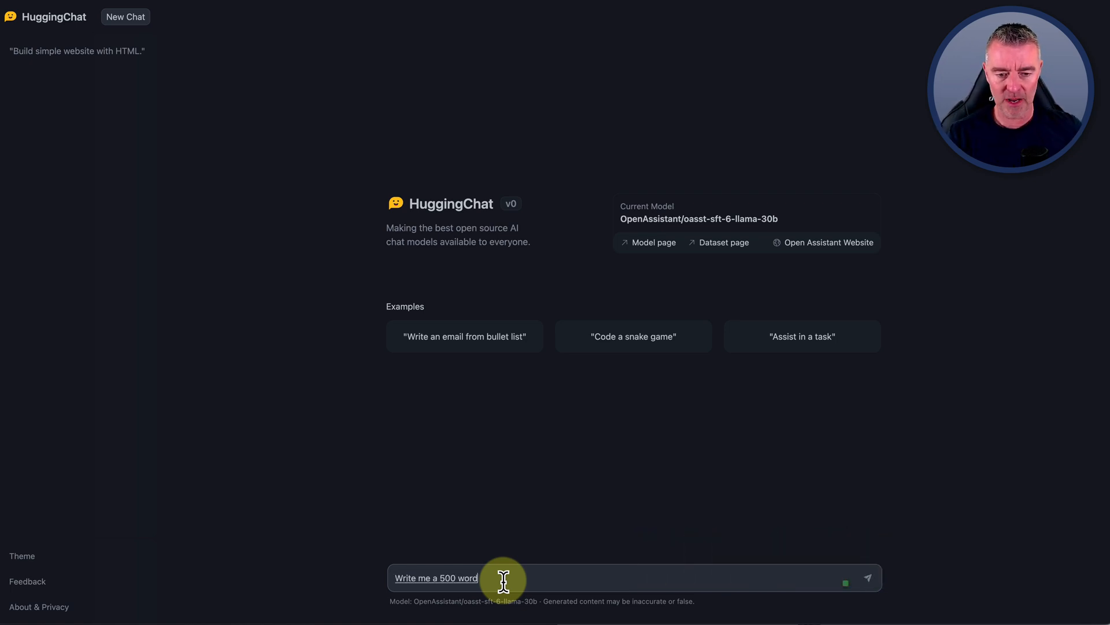
{"action": "type", "text": "article about electric cars"}
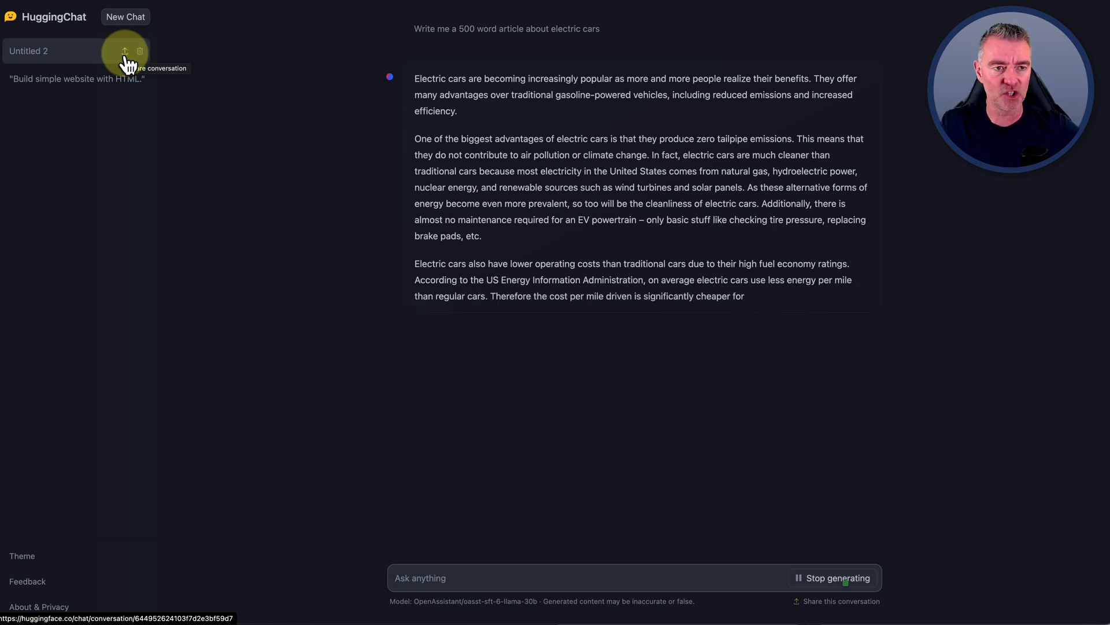
- Share the Untitled 2 conversation to get its public URL
{"action": "left_click", "coordinate": [125, 51]}
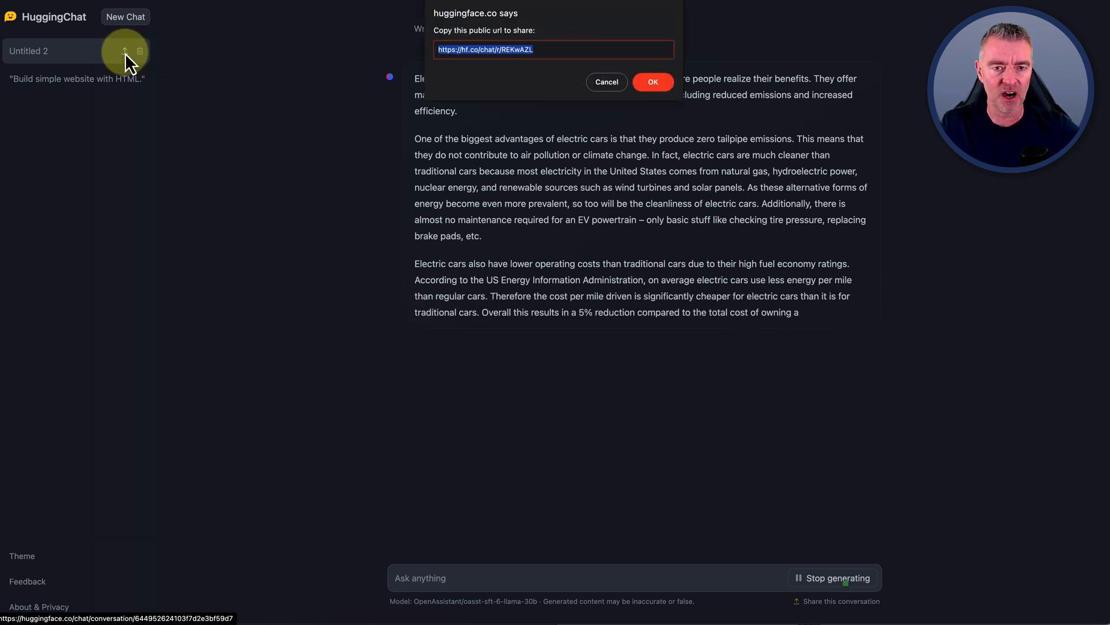
{"action": "mouse_move", "coordinate": [482, 58]}
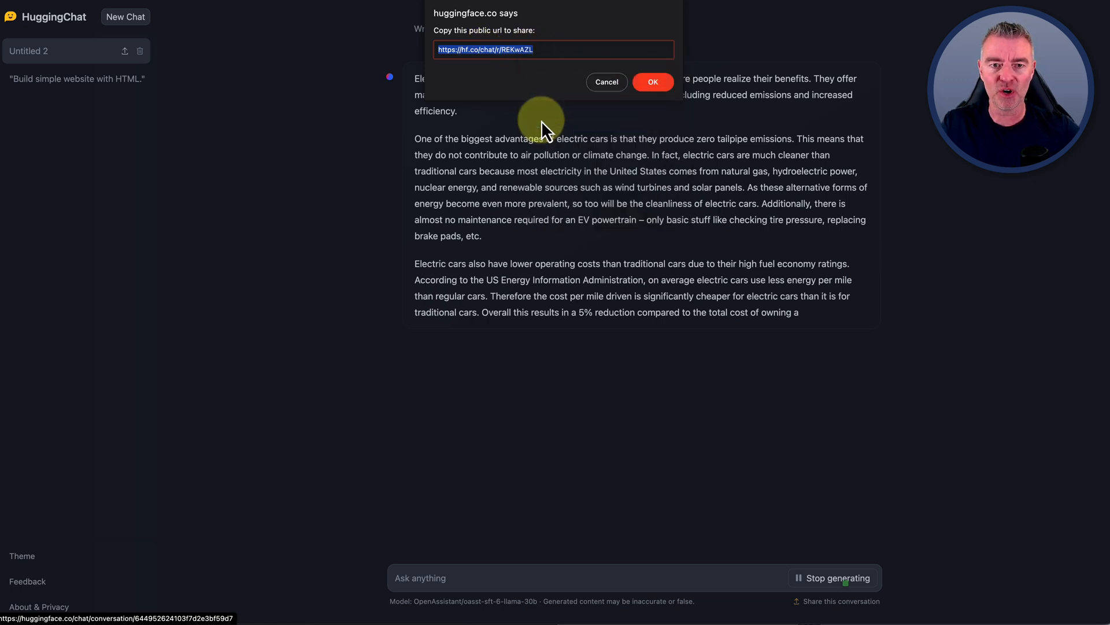
{"action": "mouse_move", "coordinate": [606, 82]}
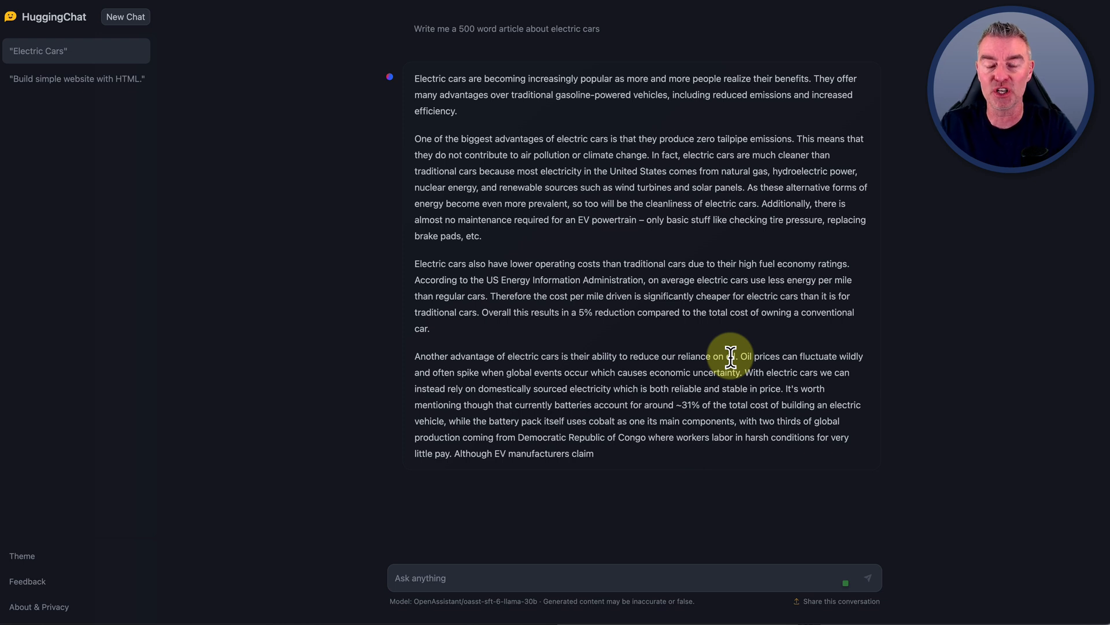
{"action": "mouse_move", "coordinate": [595, 154]}
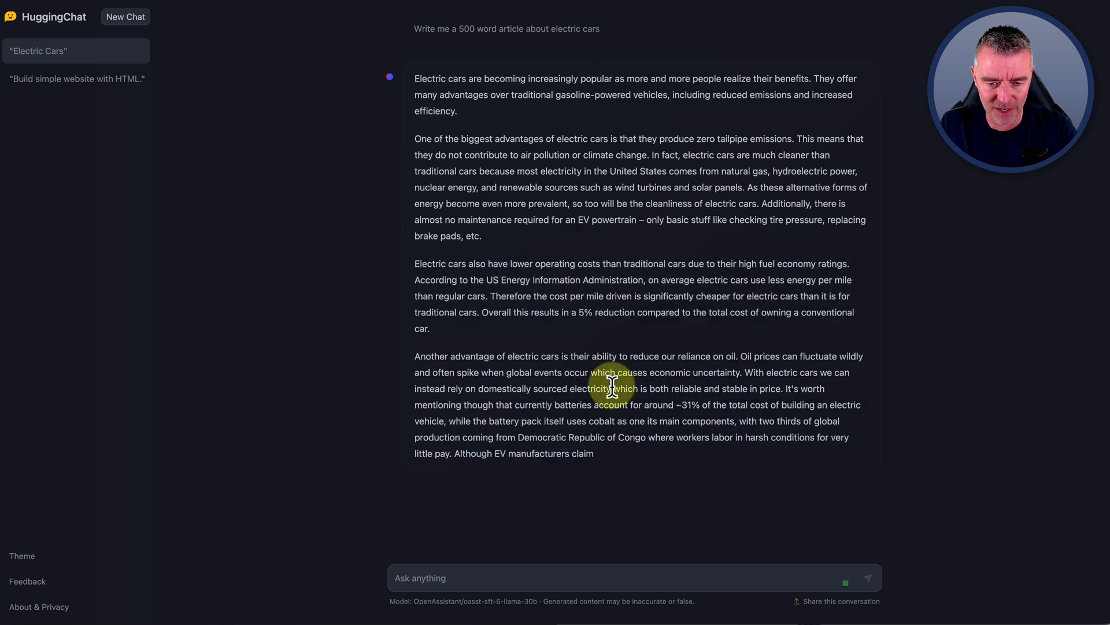
- Dismiss the page context menu and share the Electric Cars conversation publicly
{"action": "right_click", "coordinate": [580, 450]}
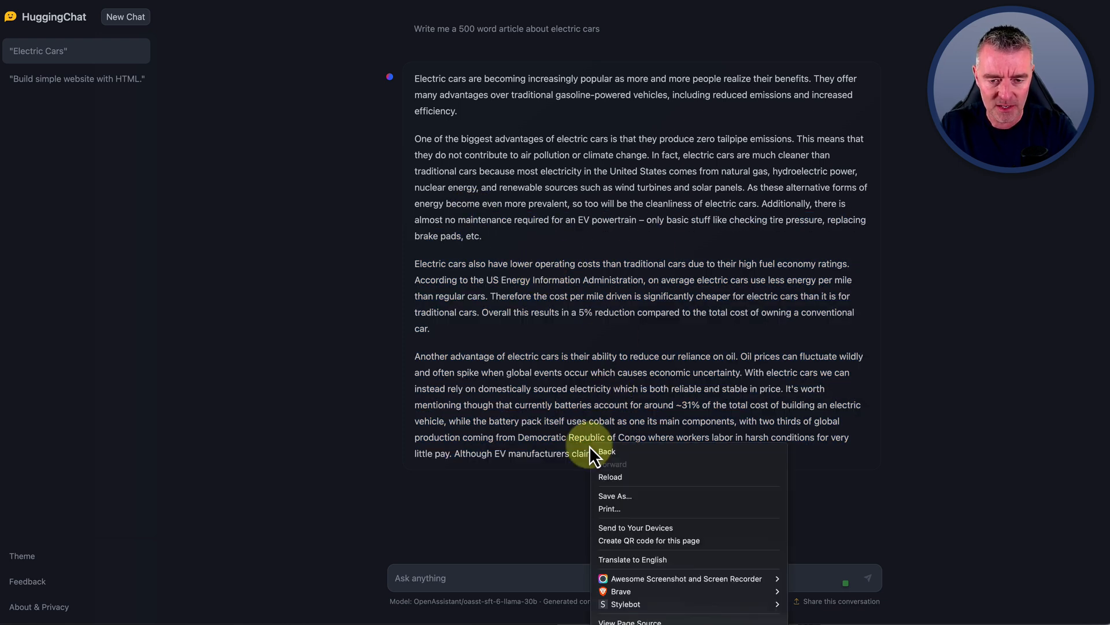
{"action": "left_click", "coordinate": [628, 356]}
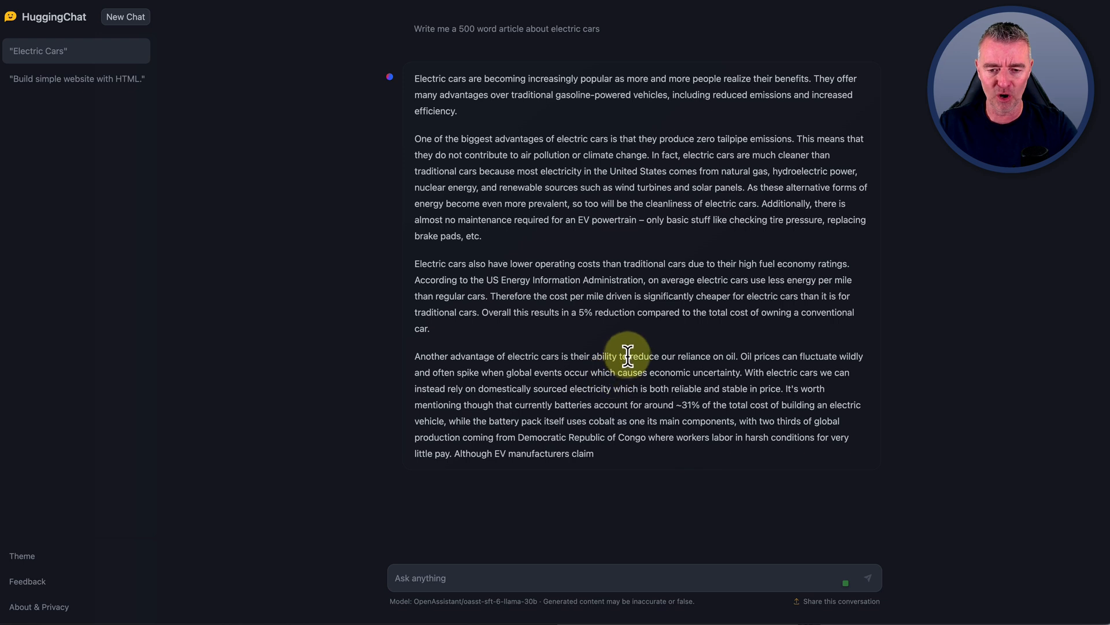
{"action": "mouse_move", "coordinate": [687, 350]}
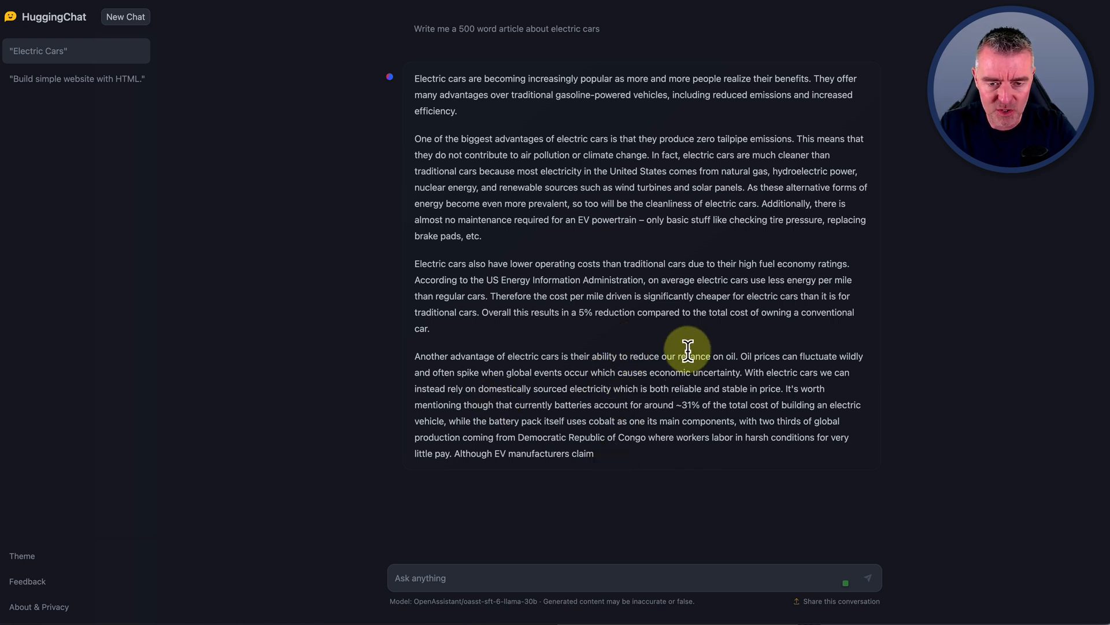
{"action": "mouse_move", "coordinate": [612, 435]}
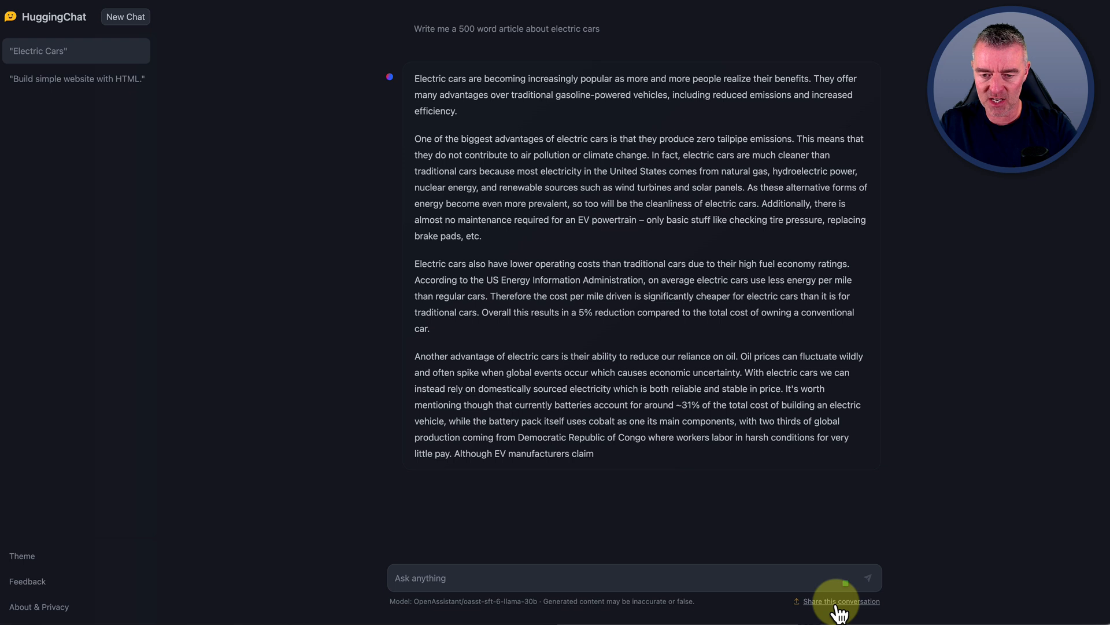
{"action": "left_click", "coordinate": [841, 601]}
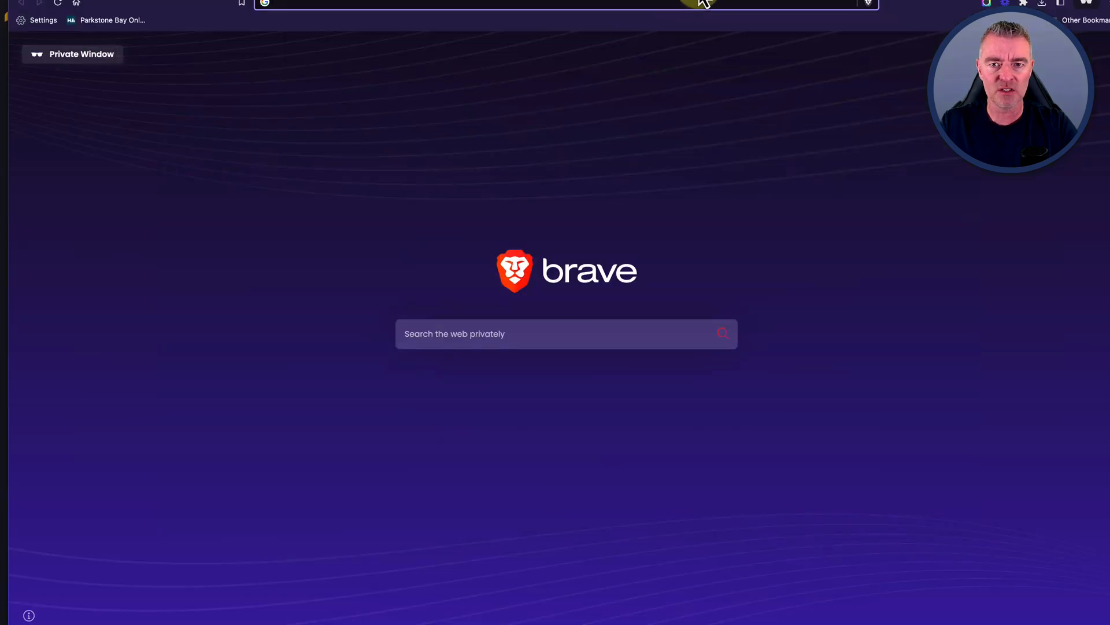
{"action": "type", "text": "https://hf.co/chat/r/_9d0DHA"}
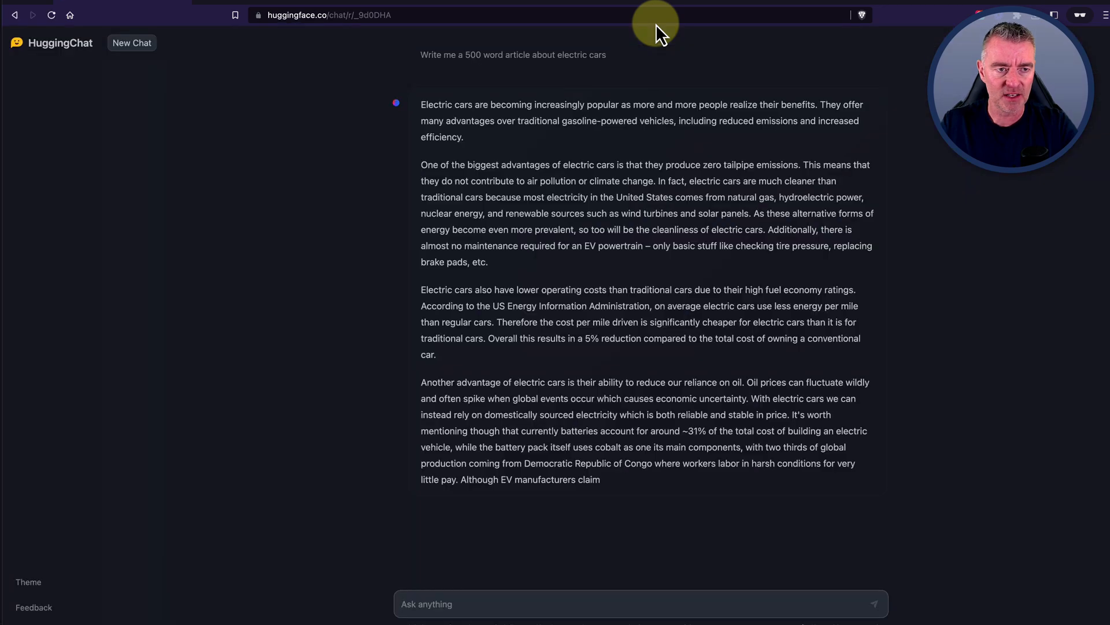
{"action": "mouse_move", "coordinate": [565, 372]}
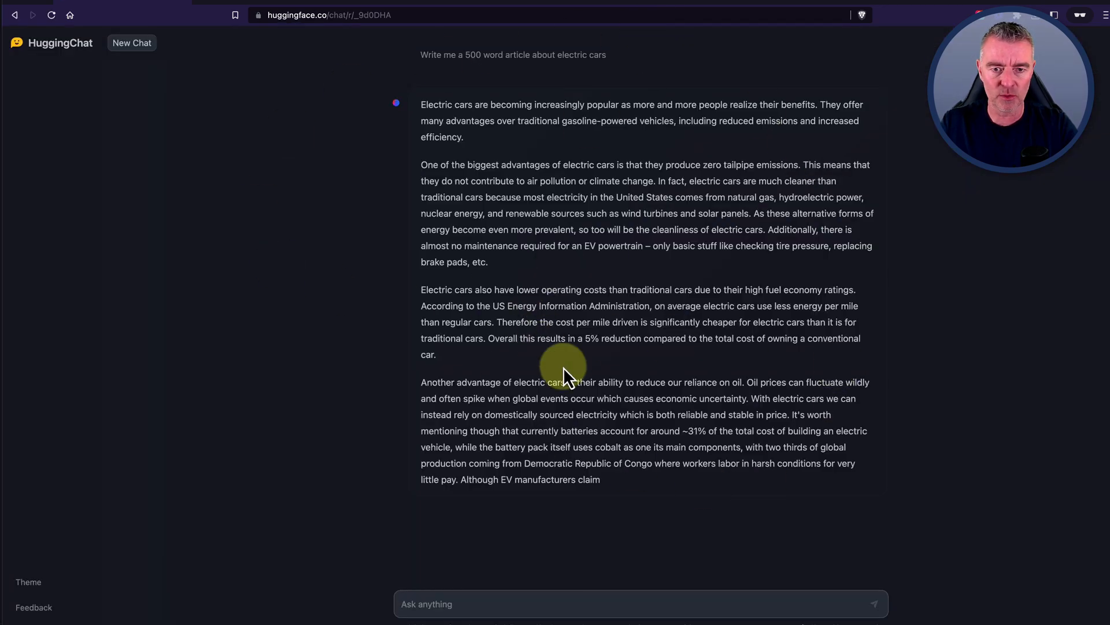
{"action": "mouse_move", "coordinate": [645, 545]}
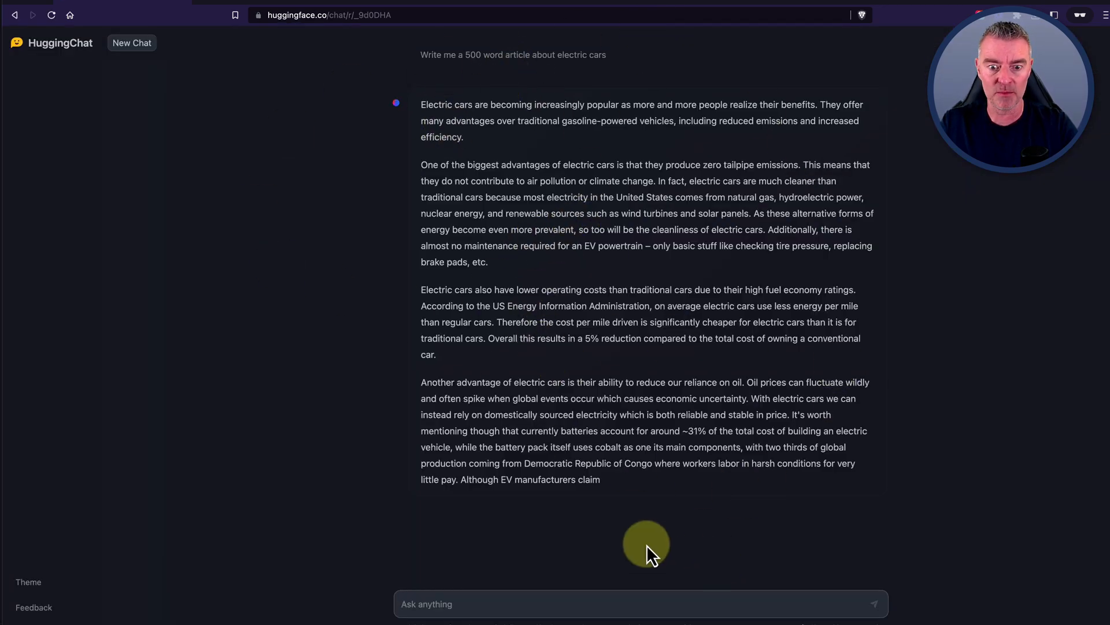
{"action": "mouse_move", "coordinate": [55, 163]}
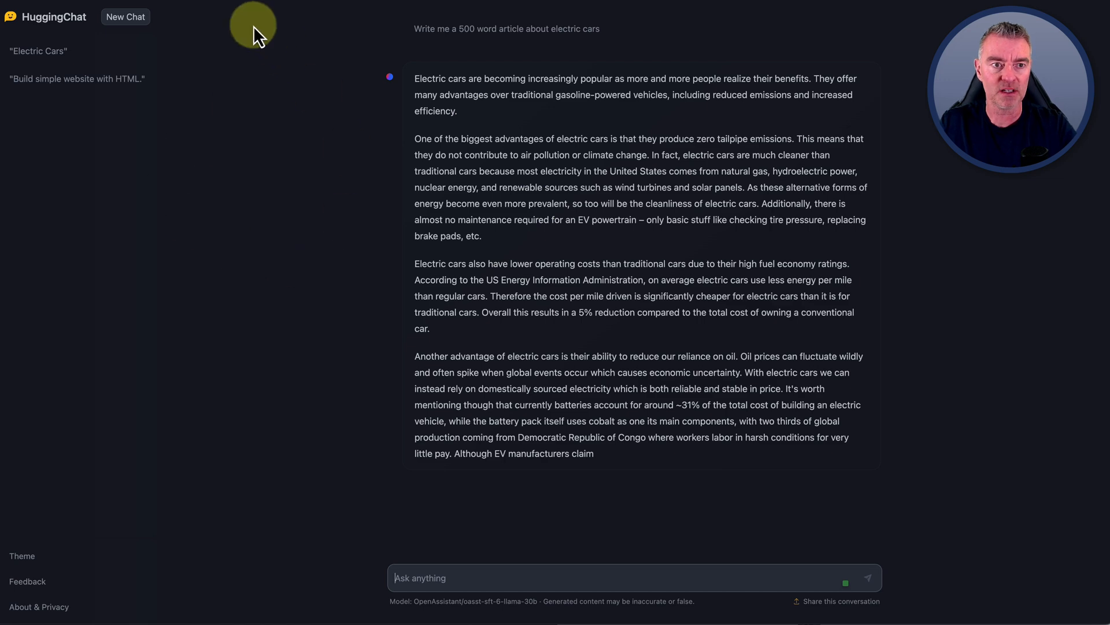
- Reopen the Electric Cars conversation from the sidebar history
{"action": "left_click", "coordinate": [125, 16]}
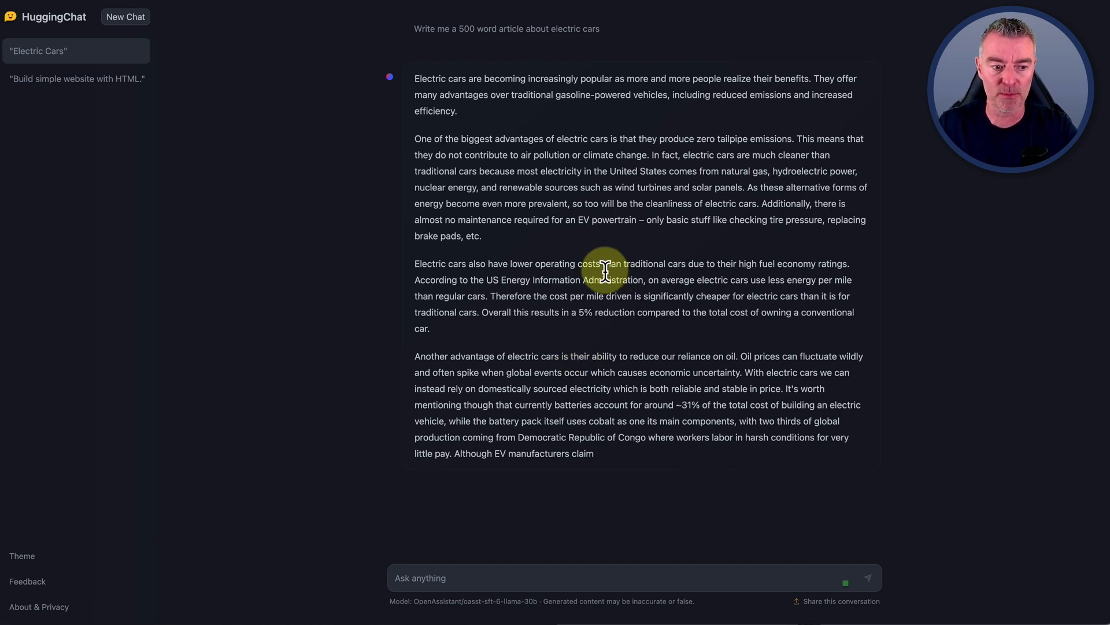
{"action": "mouse_move", "coordinate": [789, 443]}
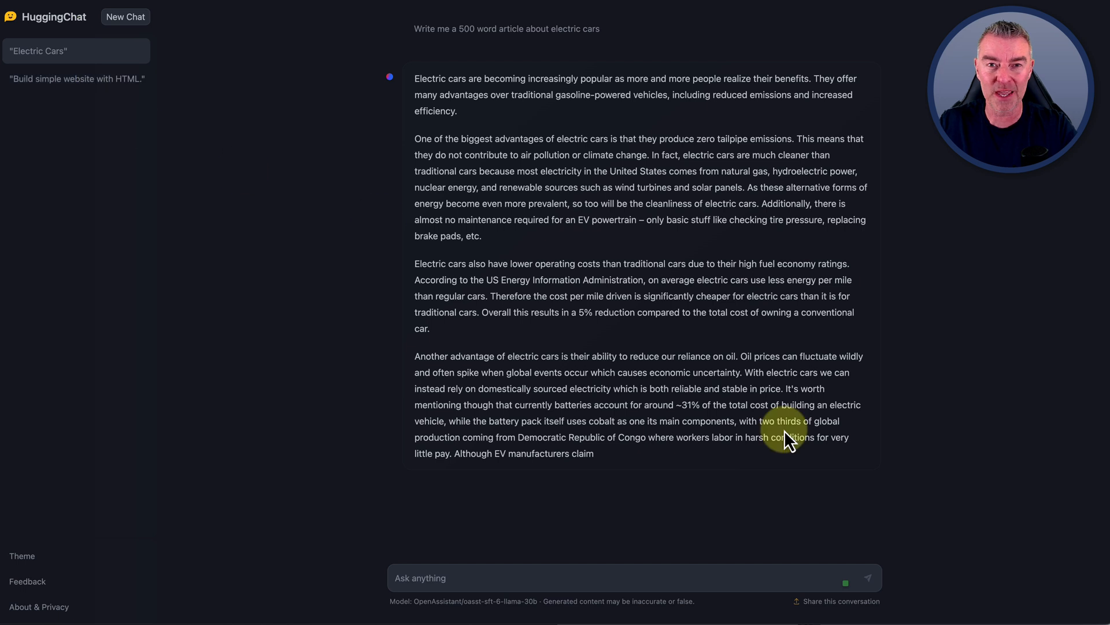
{"action": "mouse_move", "coordinate": [668, 317]}
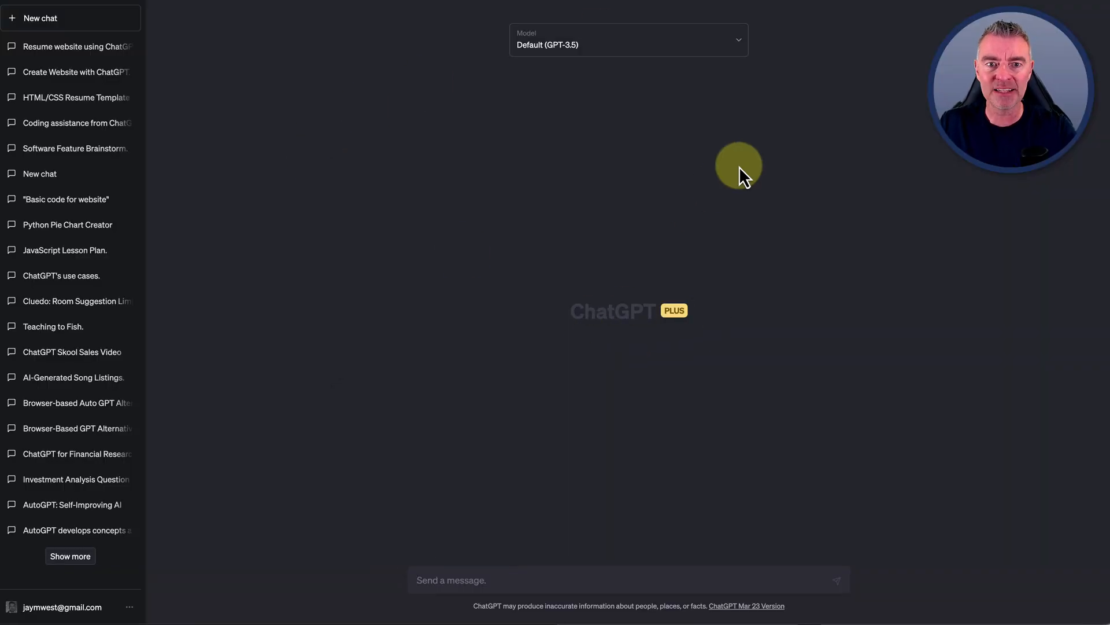
{"action": "mouse_move", "coordinate": [598, 51]}
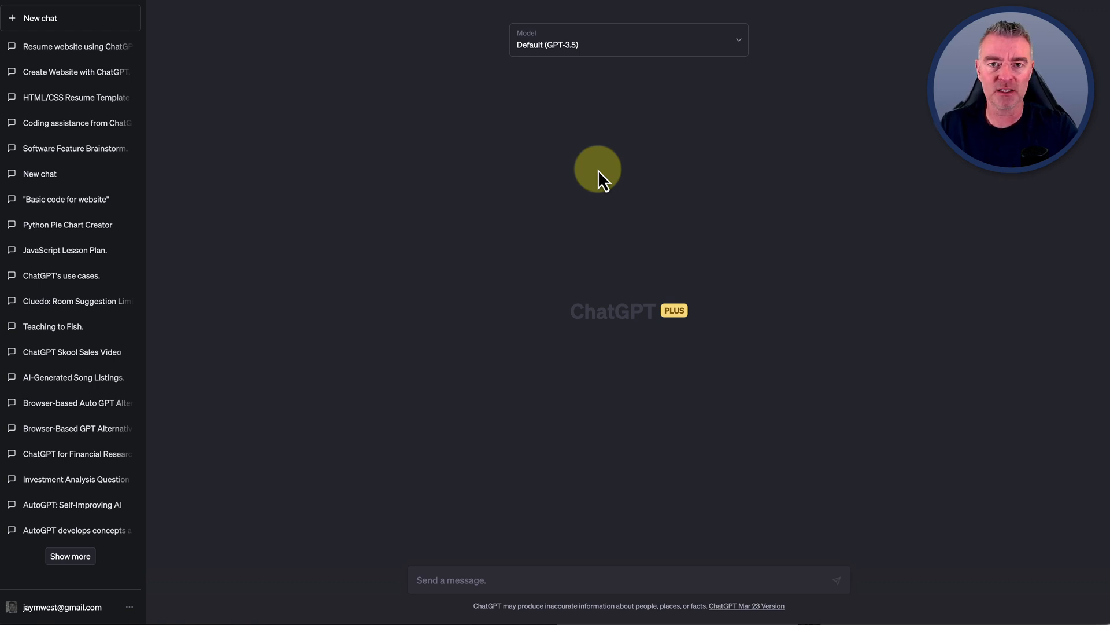
{"action": "mouse_move", "coordinate": [534, 94]}
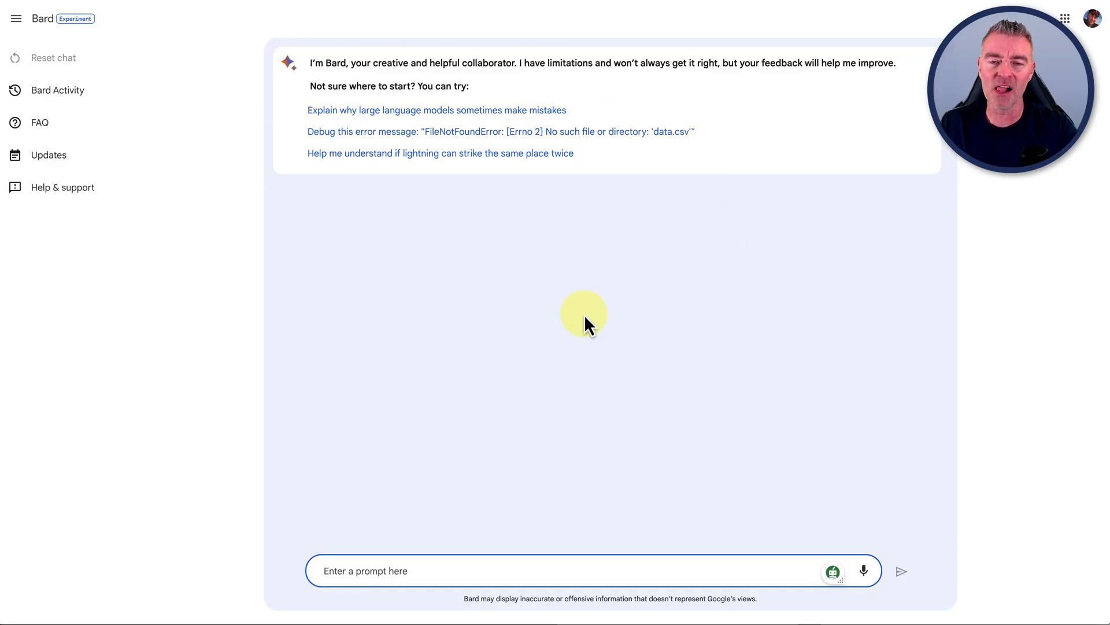
{"action": "type", "text": "https://hf.co/chat/r/_9TODHA"}
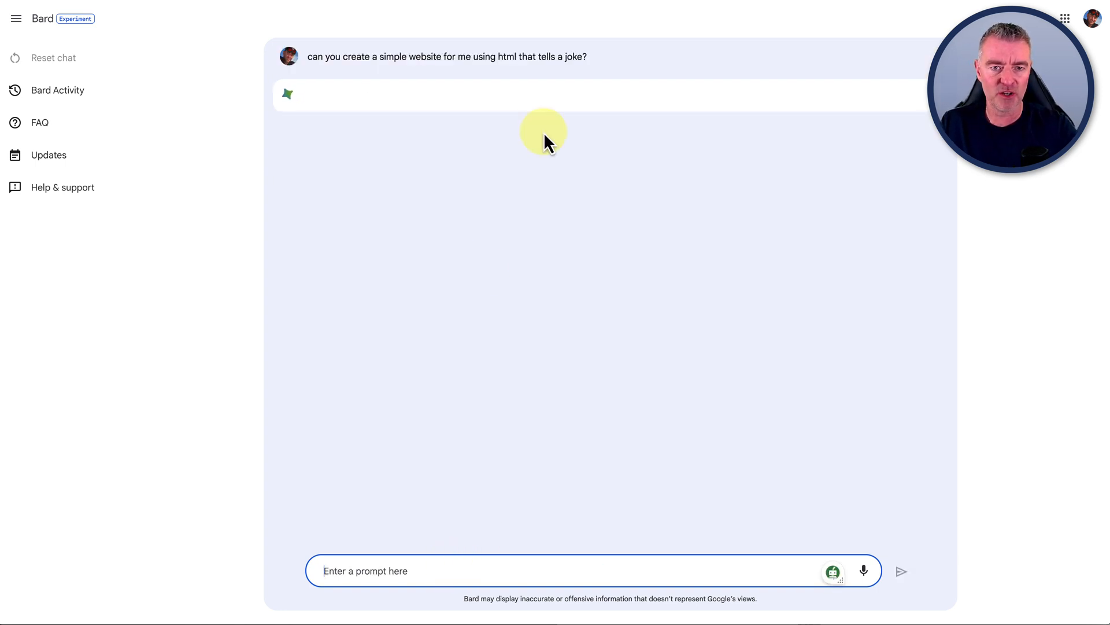
{"action": "left_click", "coordinate": [901, 570]}
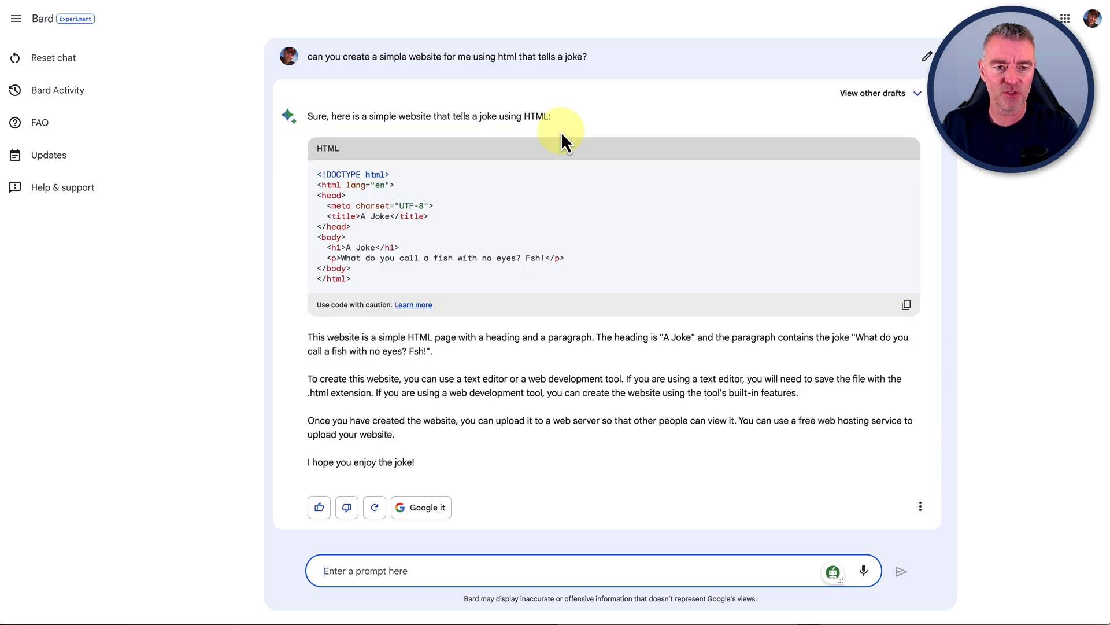
{"action": "mouse_move", "coordinate": [662, 231]}
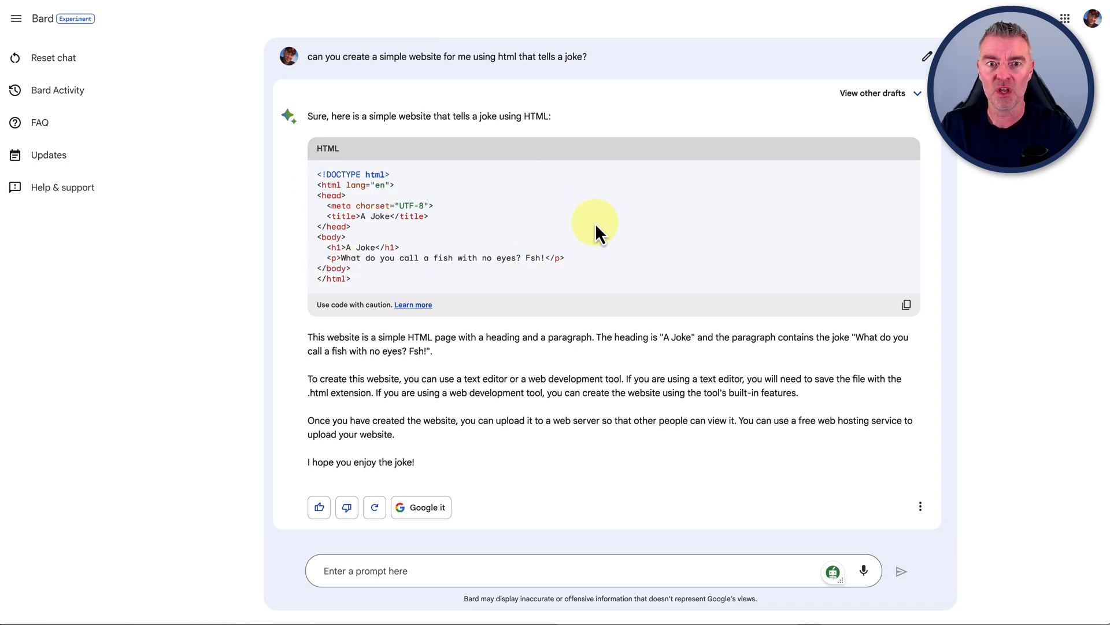
{"action": "mouse_move", "coordinate": [730, 230]}
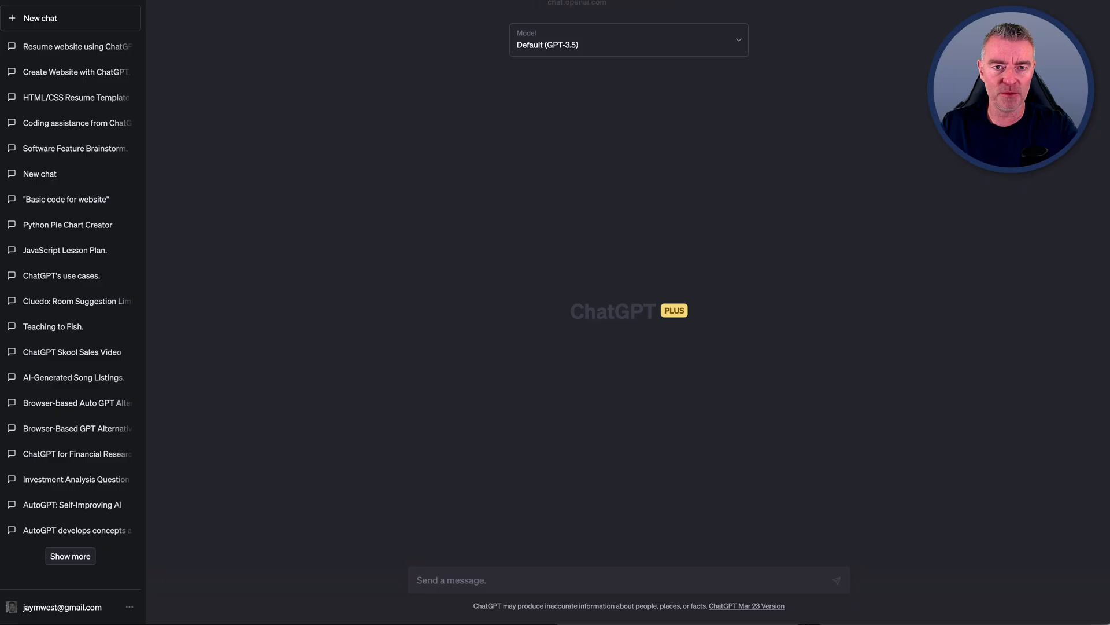
- Ask ChatGPT 'can you create a simple website for me using html that tells a joke?'
{"action": "type", "text": "can you create a simple website for me using html that tells a joke?"}
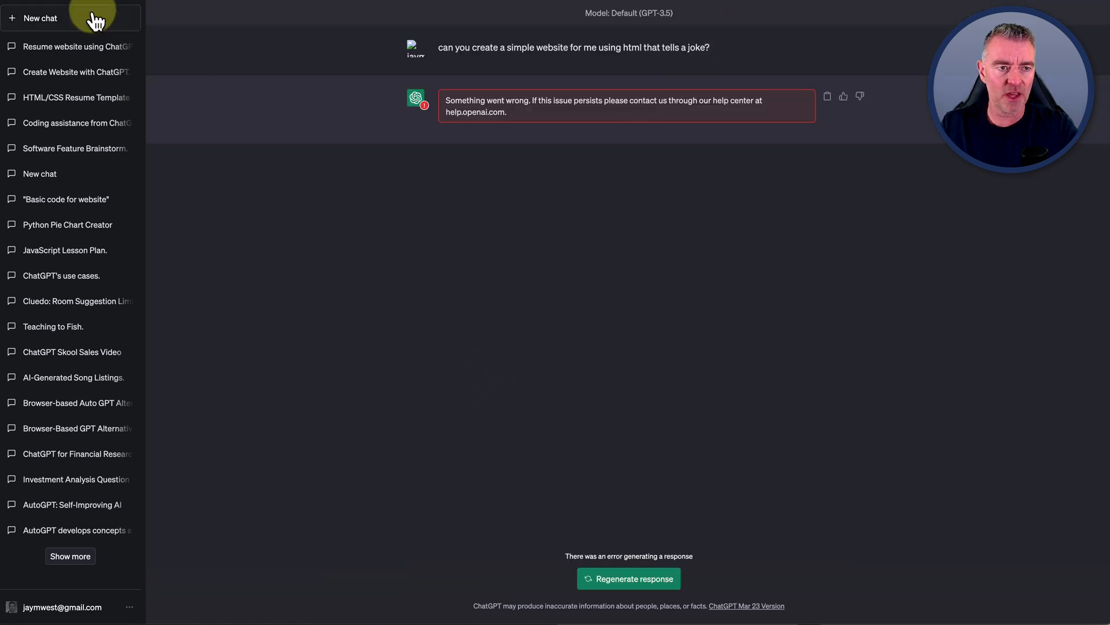
{"action": "left_click", "coordinate": [41, 18]}
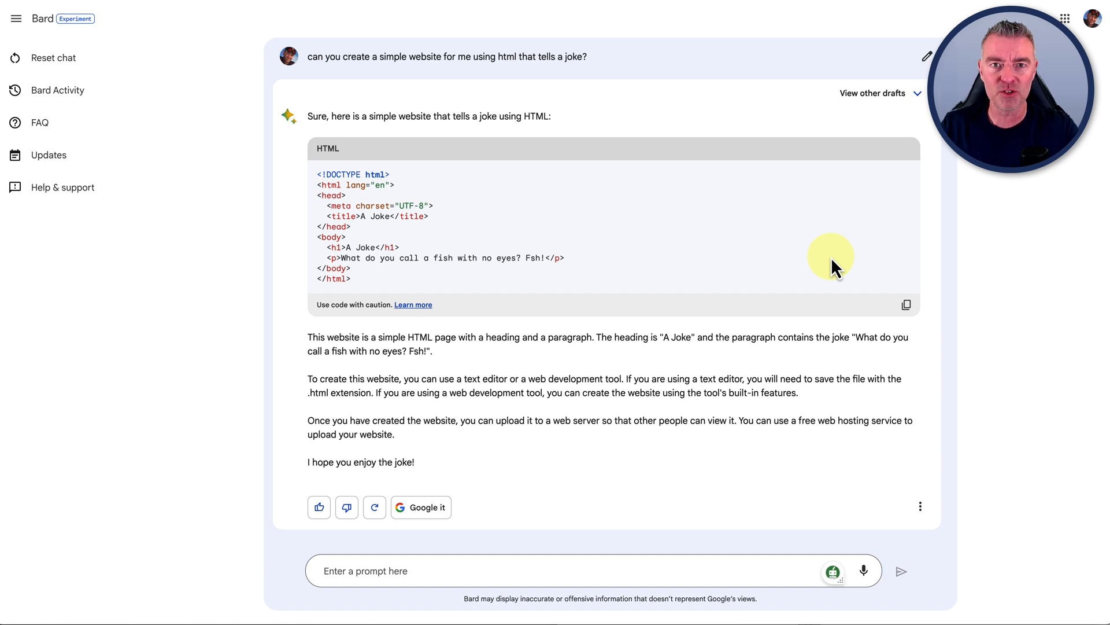
{"action": "mouse_move", "coordinate": [838, 270]}
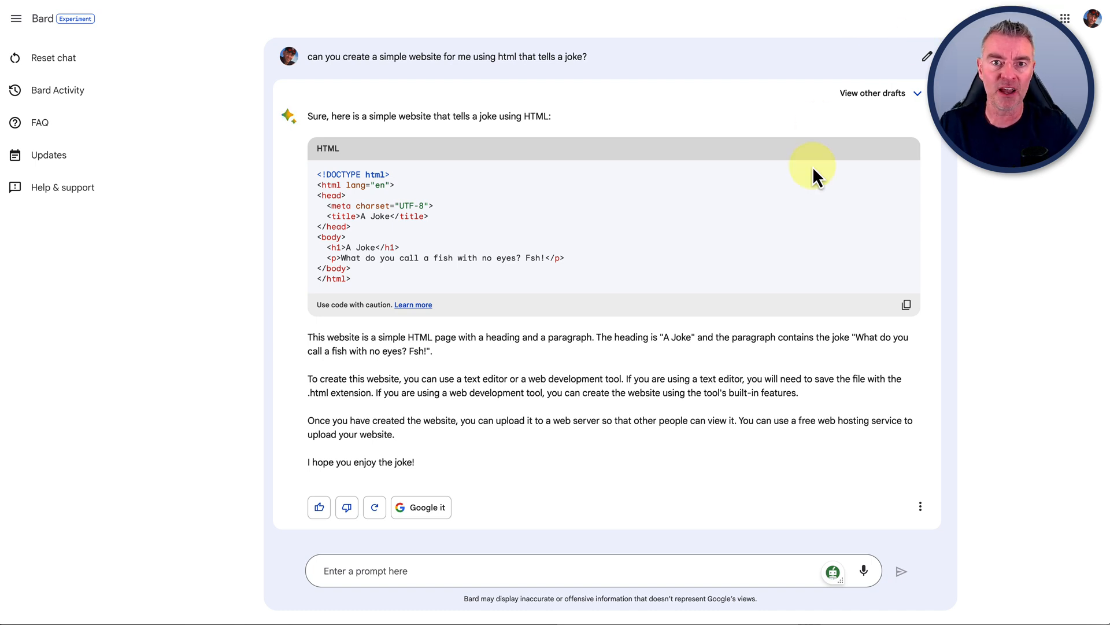
{"action": "mouse_move", "coordinate": [691, 284]}
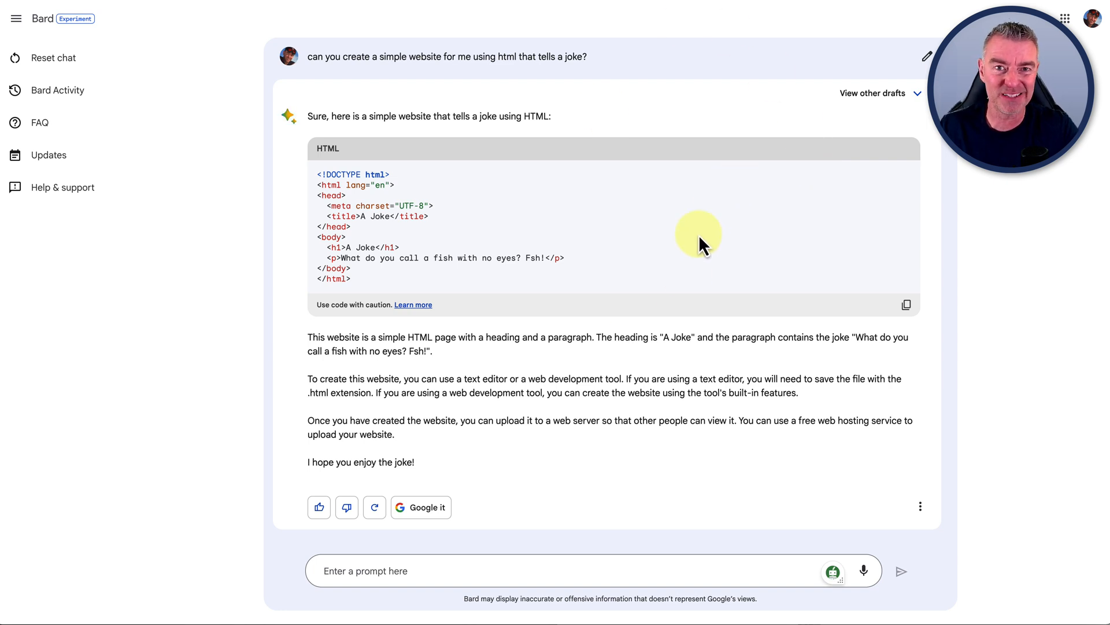
{"action": "mouse_move", "coordinate": [635, 337]}
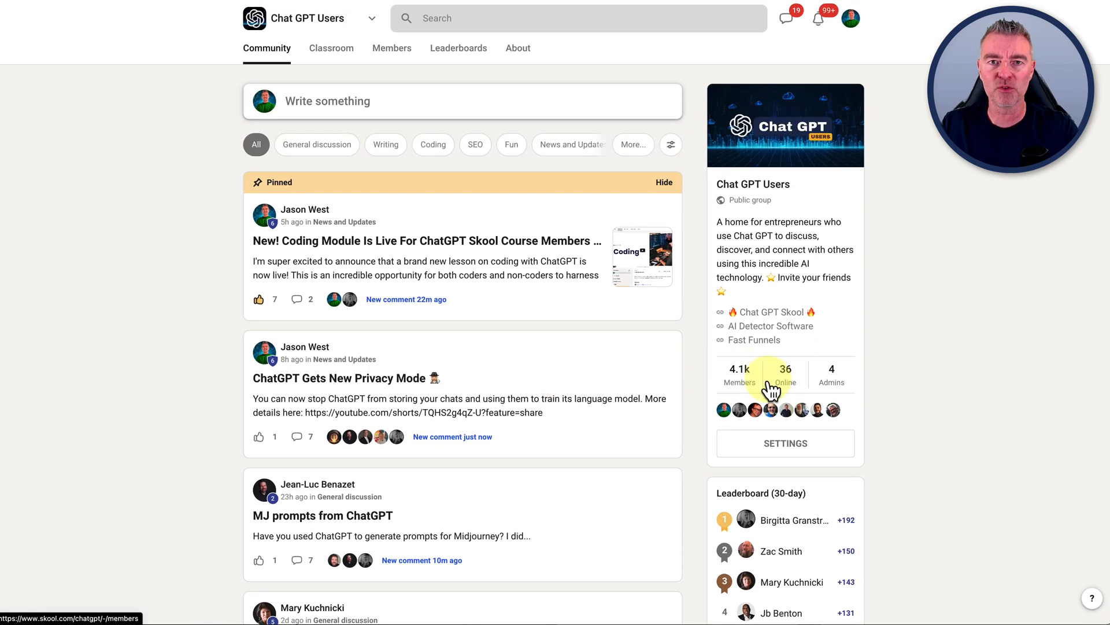
- Scroll down through the Chat GPT Users community posts in Skool
{"action": "scroll", "scroll_direction": "down", "scroll_amount": 3}
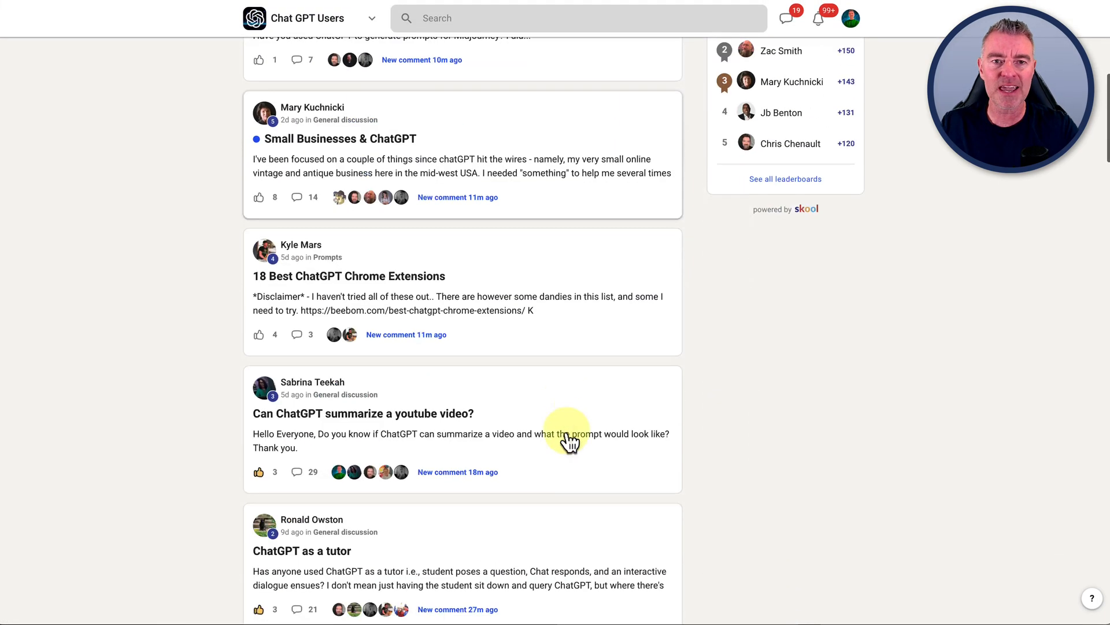
{"action": "scroll", "scroll_direction": "down", "scroll_amount": 3}
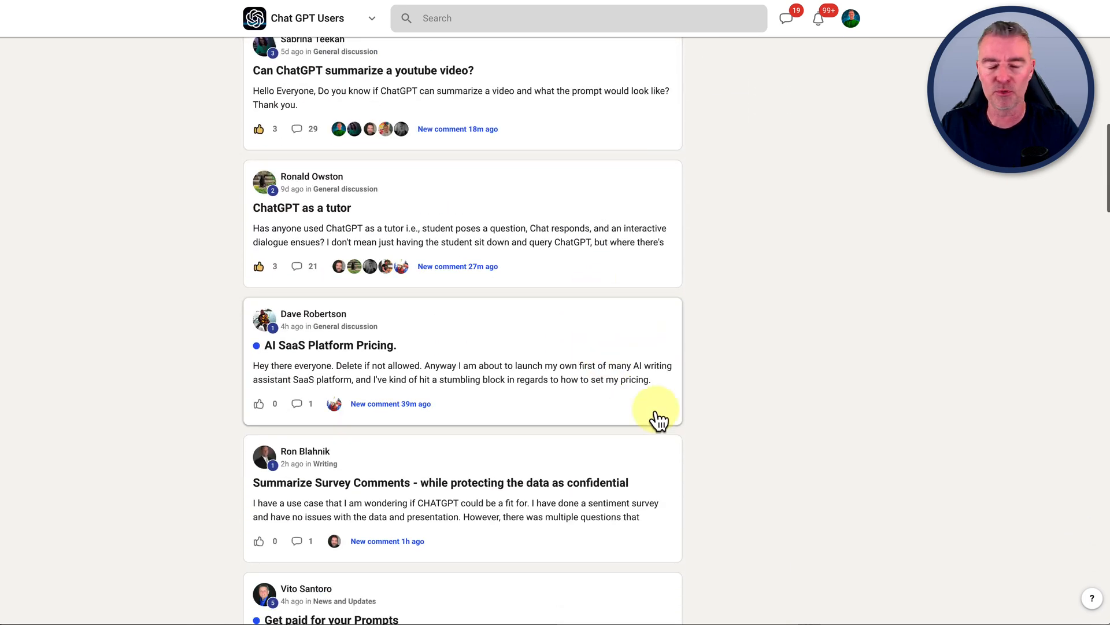
{"action": "scroll", "scroll_direction": "down", "scroll_amount": 3}
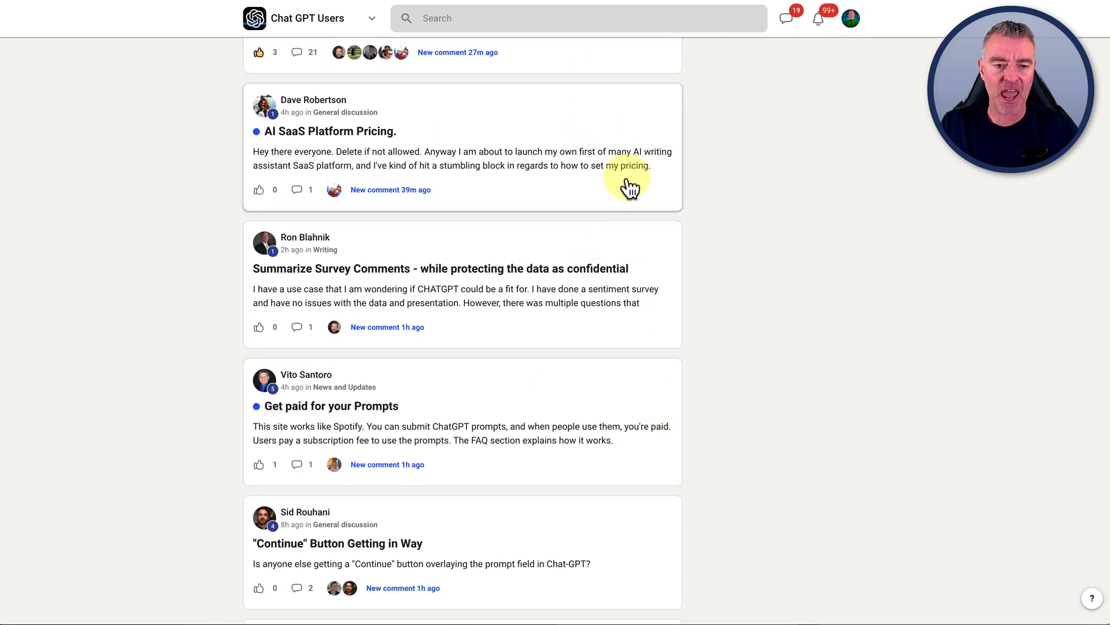
{"action": "scroll", "scroll_direction": "down", "scroll_amount": 3}
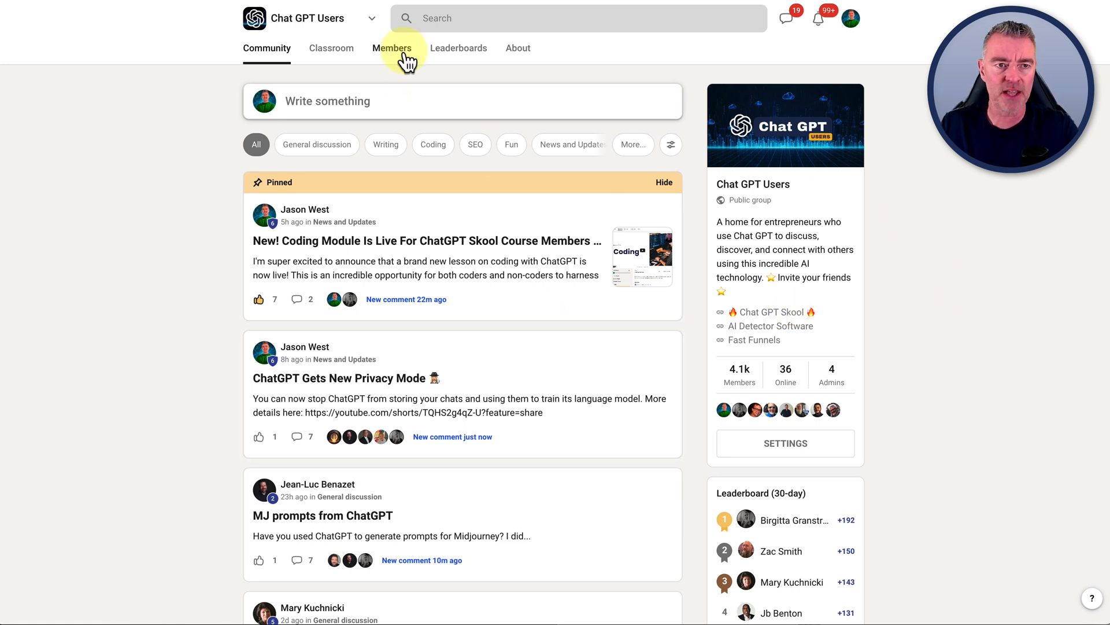
{"action": "mouse_move", "coordinate": [474, 364]}
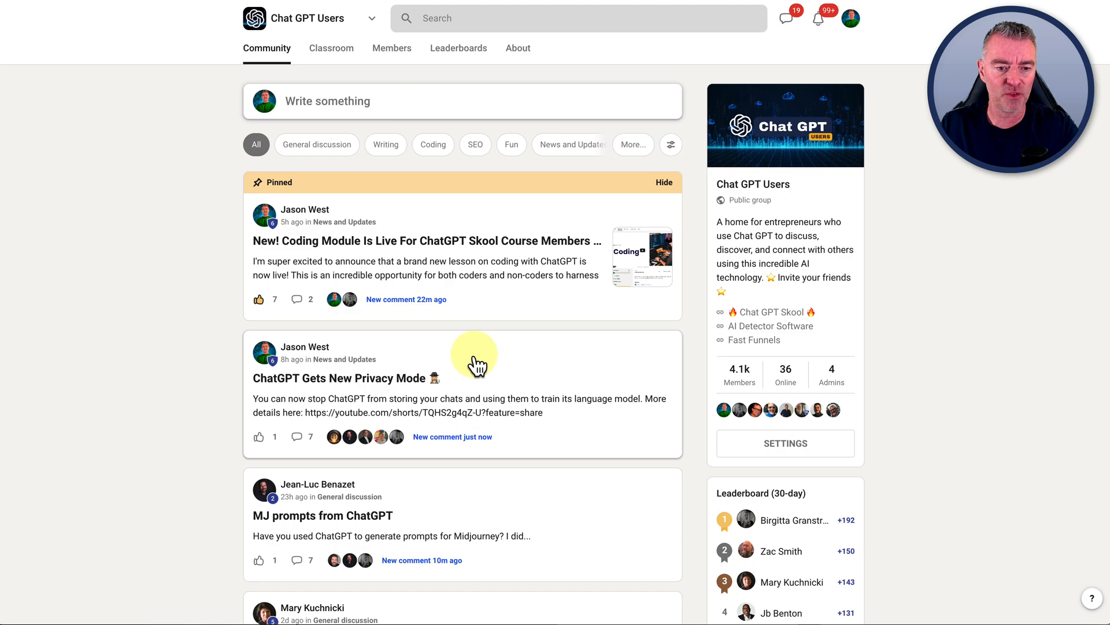
{"action": "scroll", "scroll_direction": "down", "scroll_amount": 3}
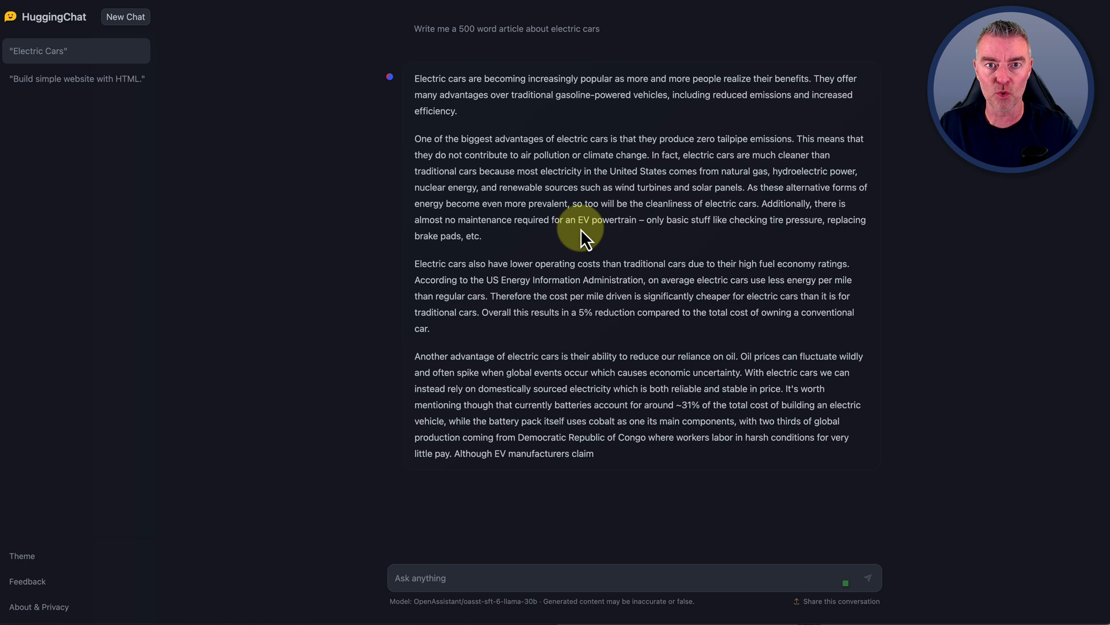
{"action": "mouse_move", "coordinate": [680, 297]}
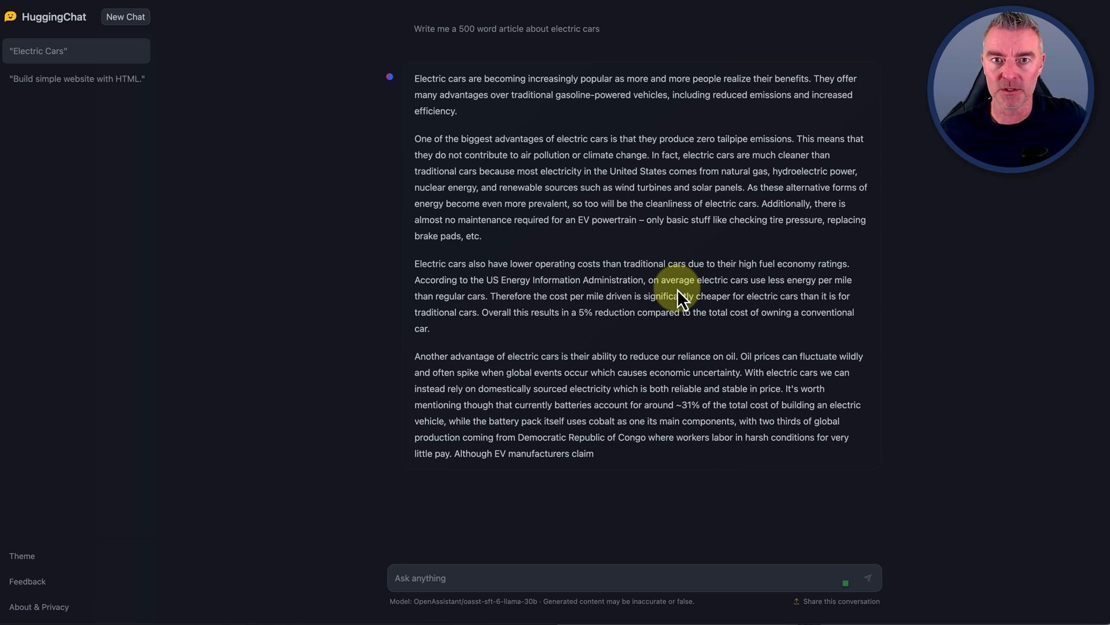
{"action": "mouse_move", "coordinate": [503, 223]}
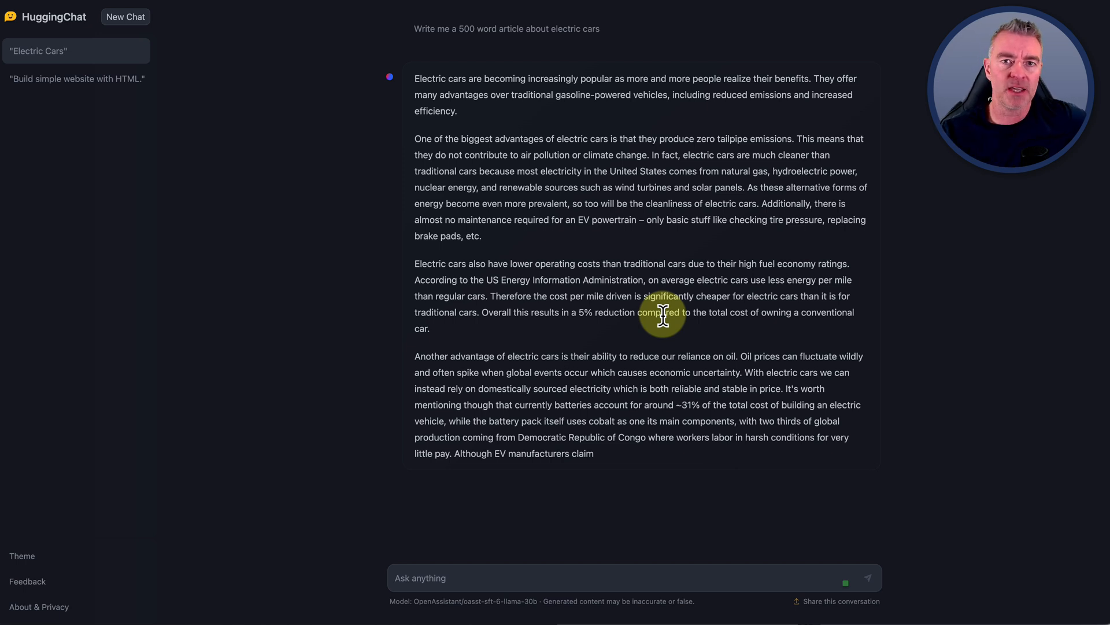
{"action": "mouse_move", "coordinate": [621, 317]}
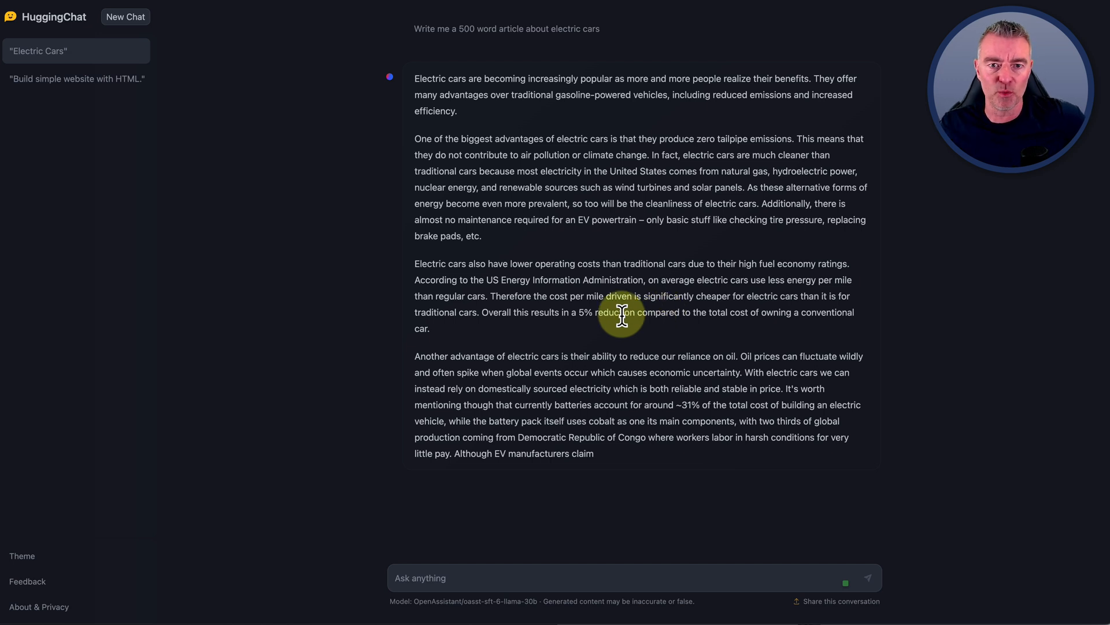
{"action": "mouse_move", "coordinate": [559, 373]}
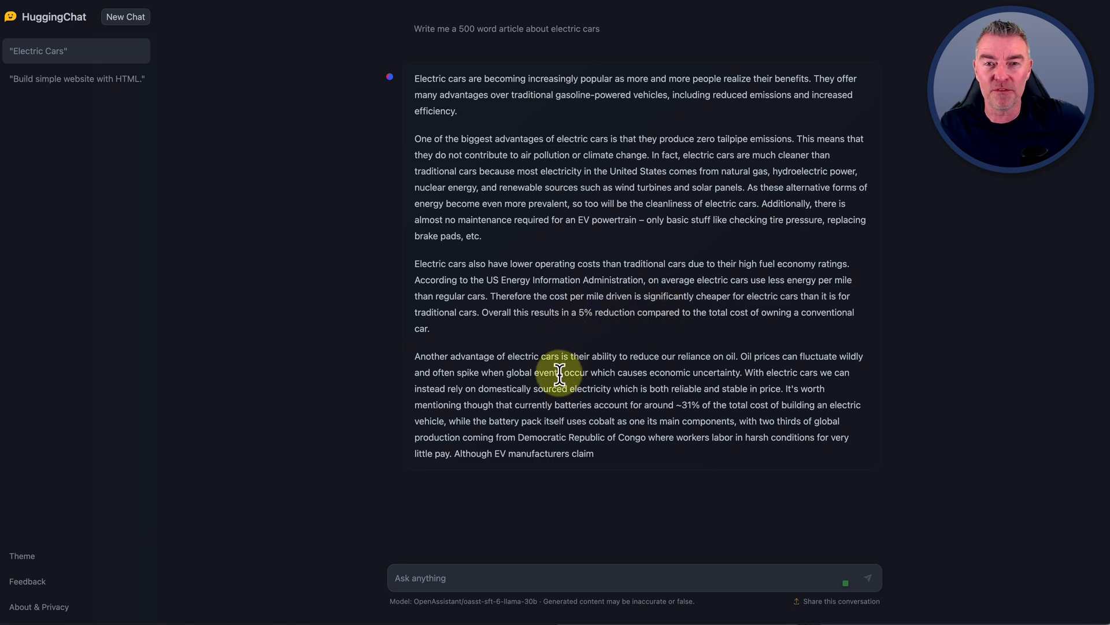
{"action": "mouse_move", "coordinate": [603, 244]}
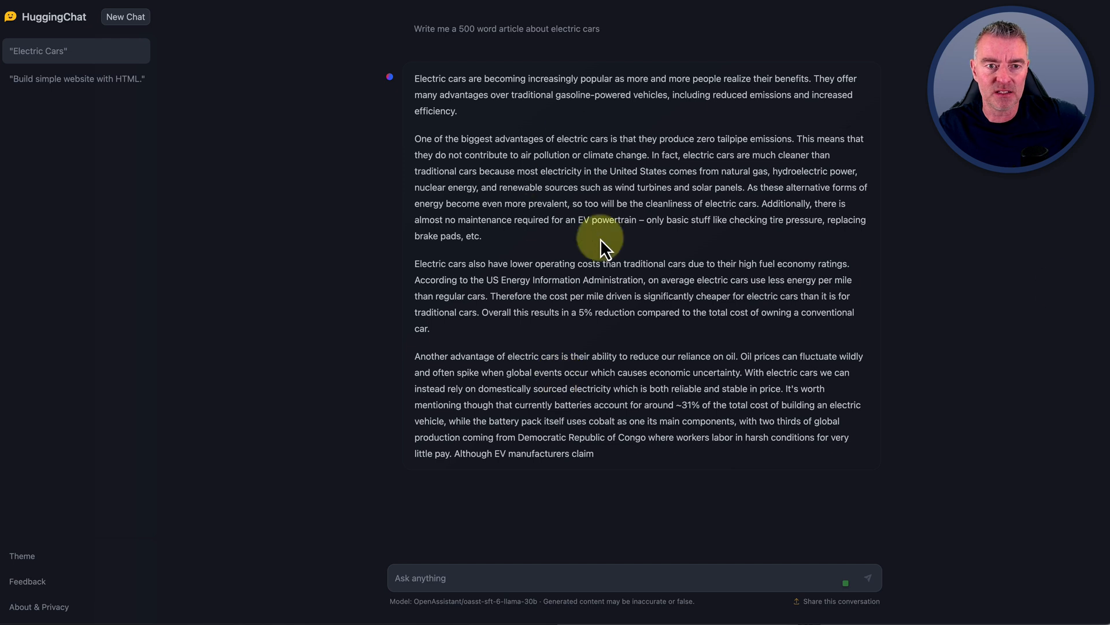
{"action": "mouse_move", "coordinate": [494, 318]}
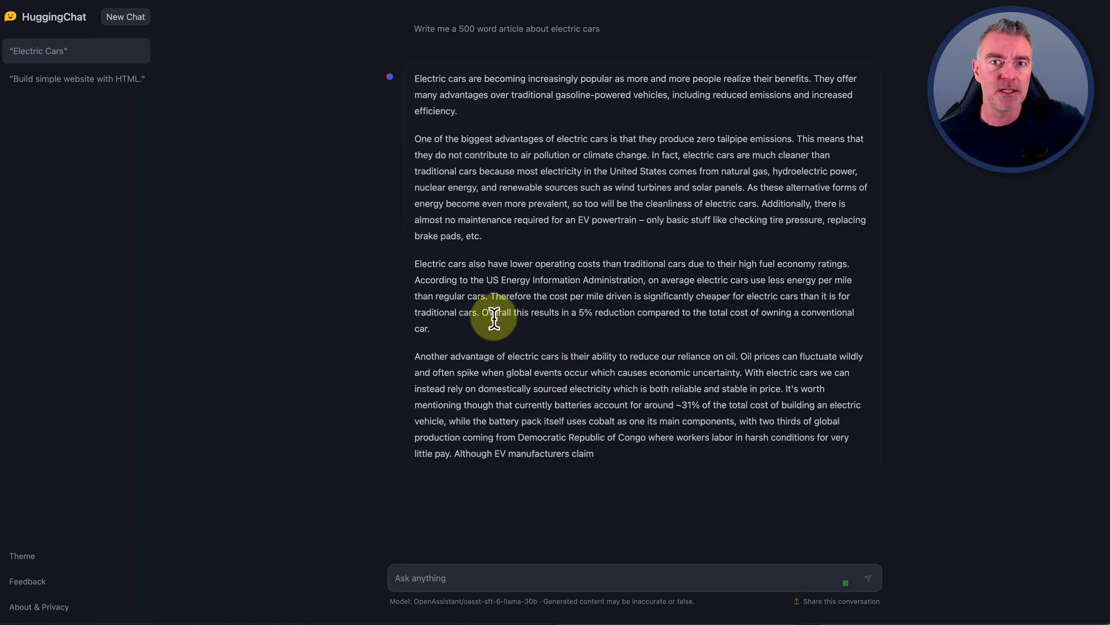